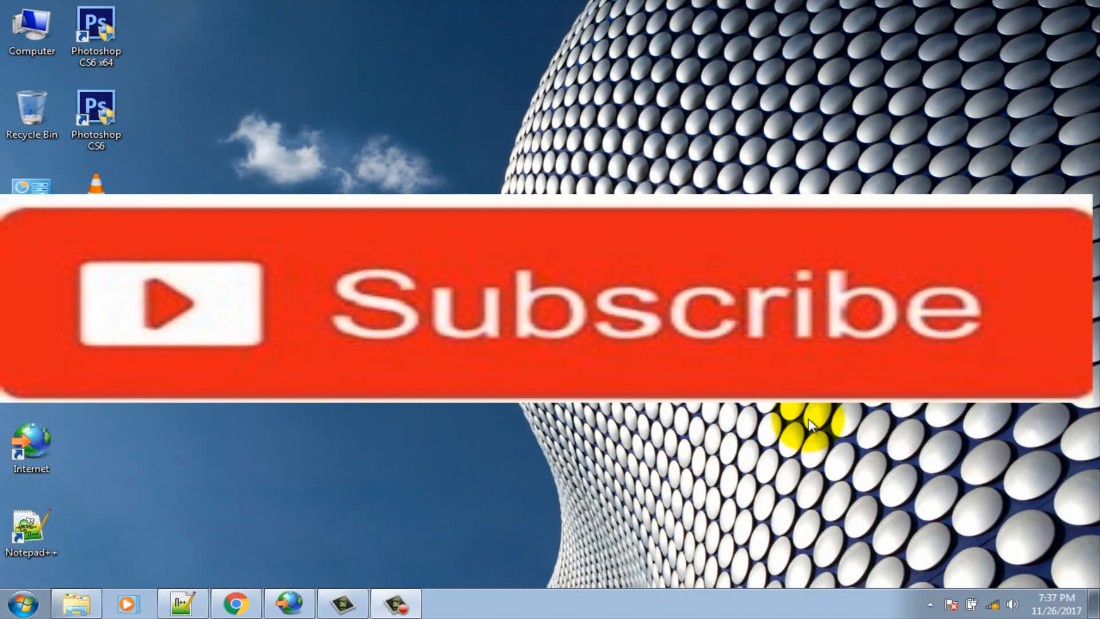
- Launch Google Chrome from the taskbar to show a new tab
left_click(235, 603)
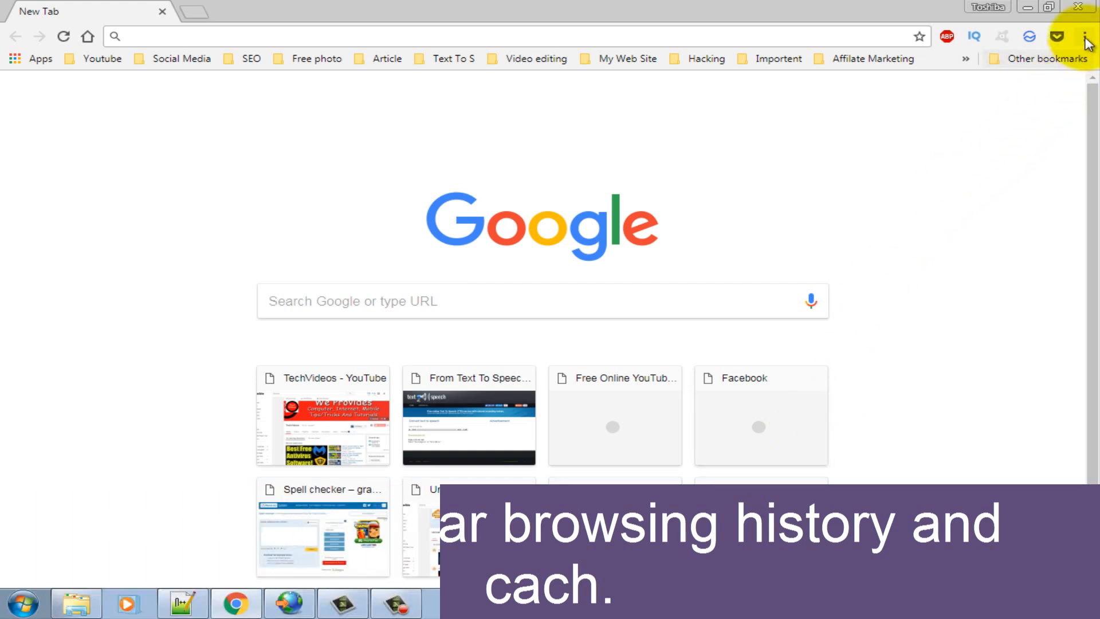
- From Chrome's menu, reach Clear browsing data set to the beginning of time
left_click(1086, 37)
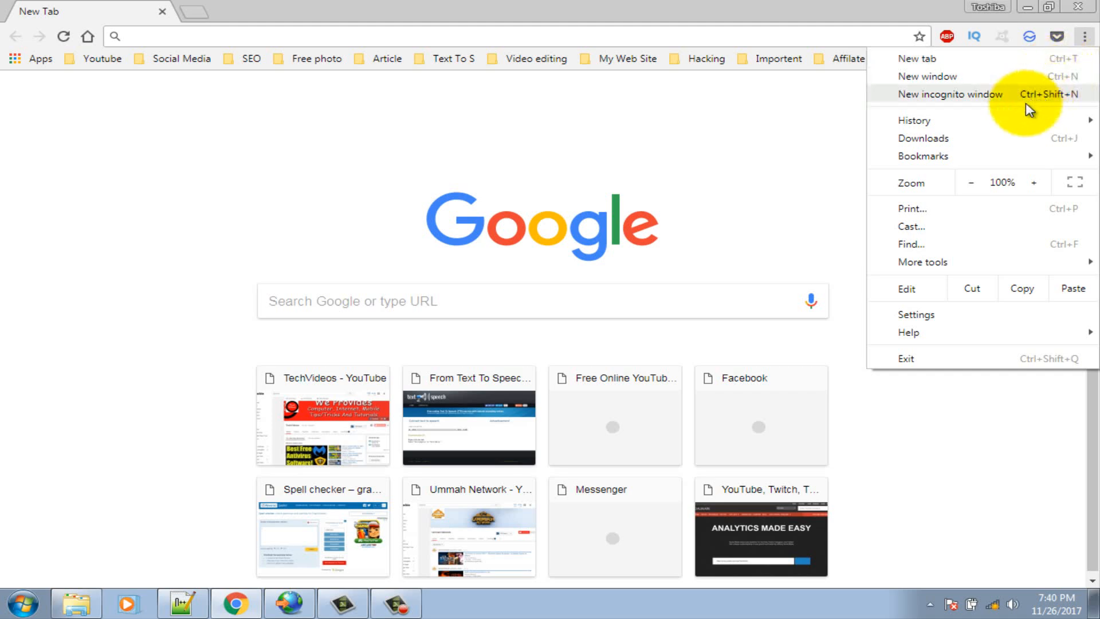
mouse_move(914, 119)
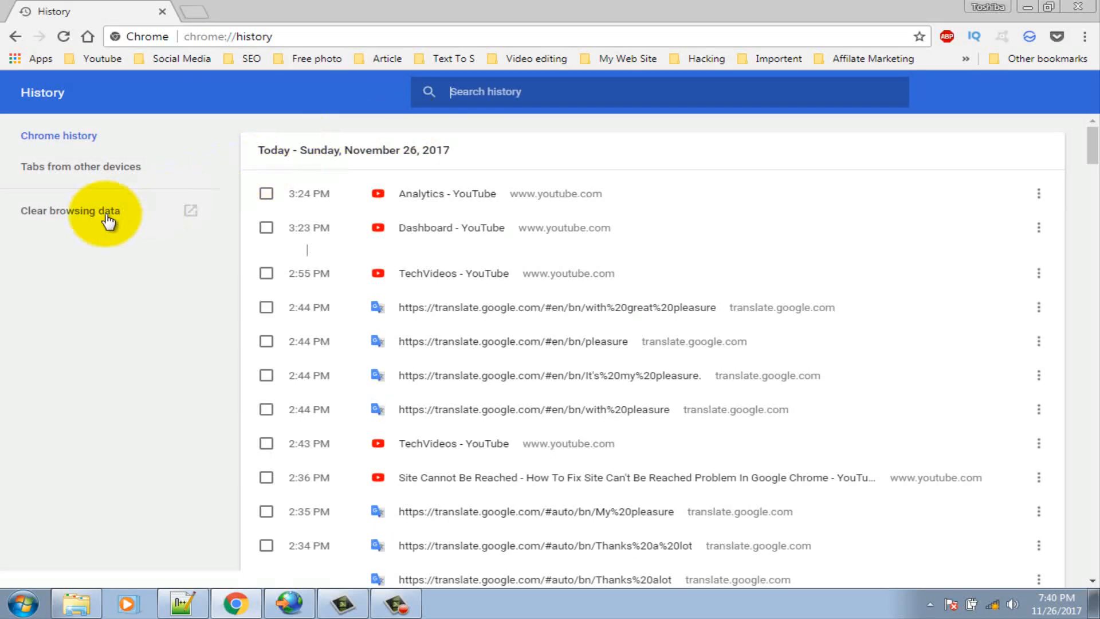
left_click(70, 210)
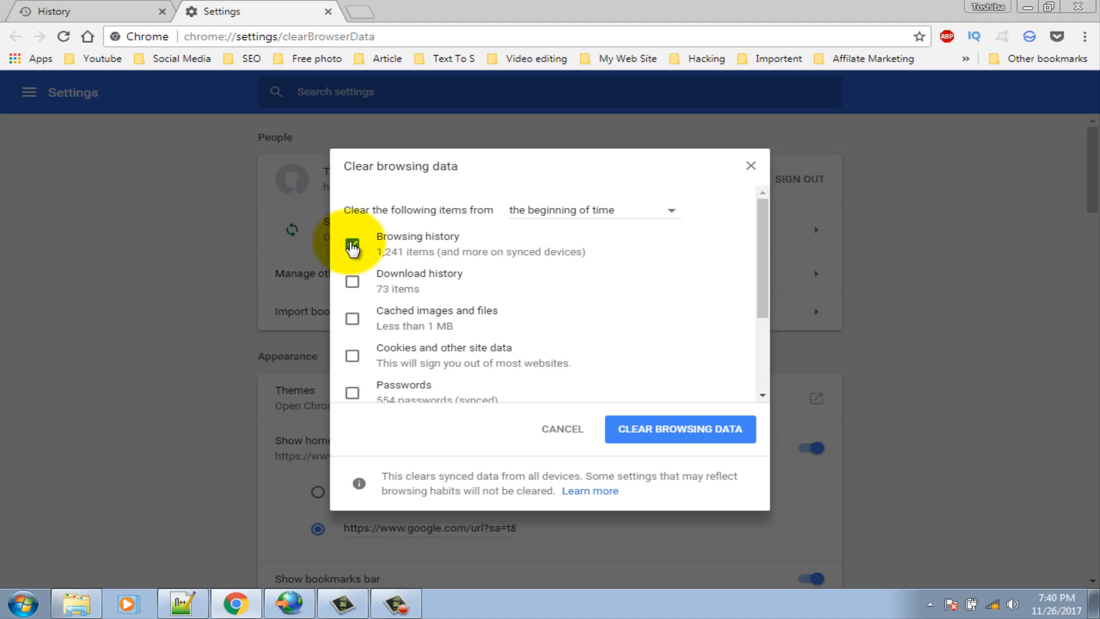
- Tick browsing history, download history, cached images and cookies, then clear the browsing data
left_click(352, 245)
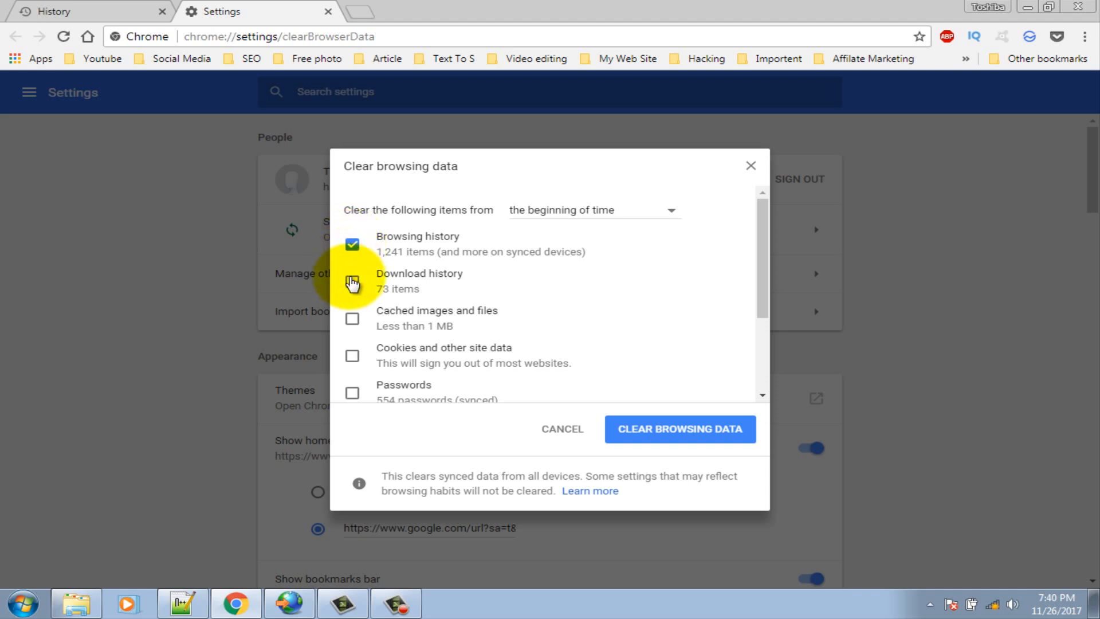
left_click(353, 284)
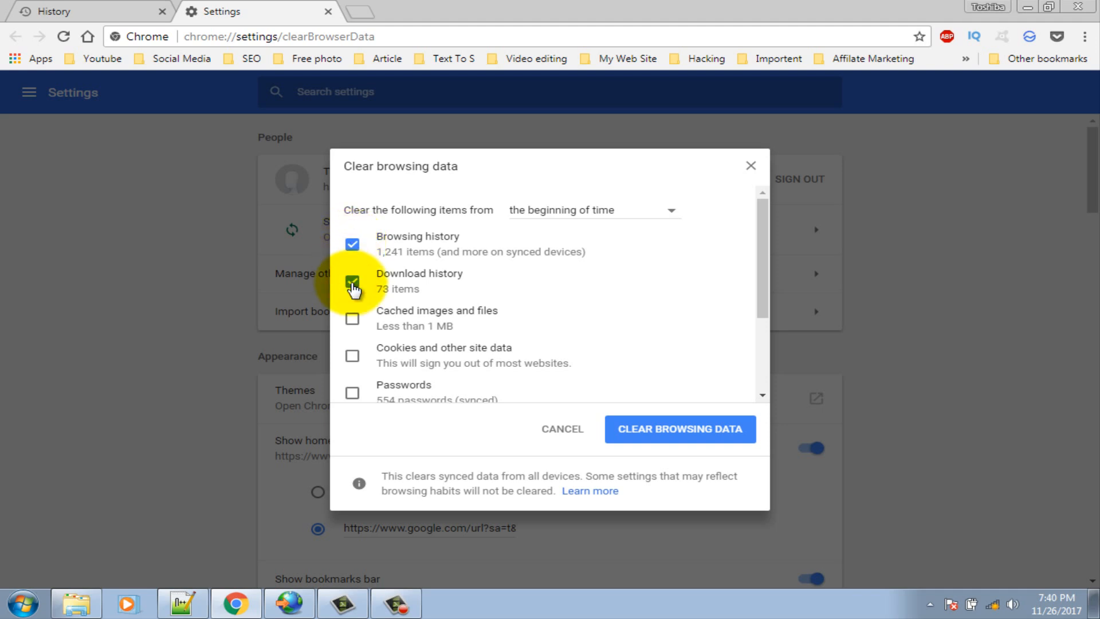
left_click(353, 282)
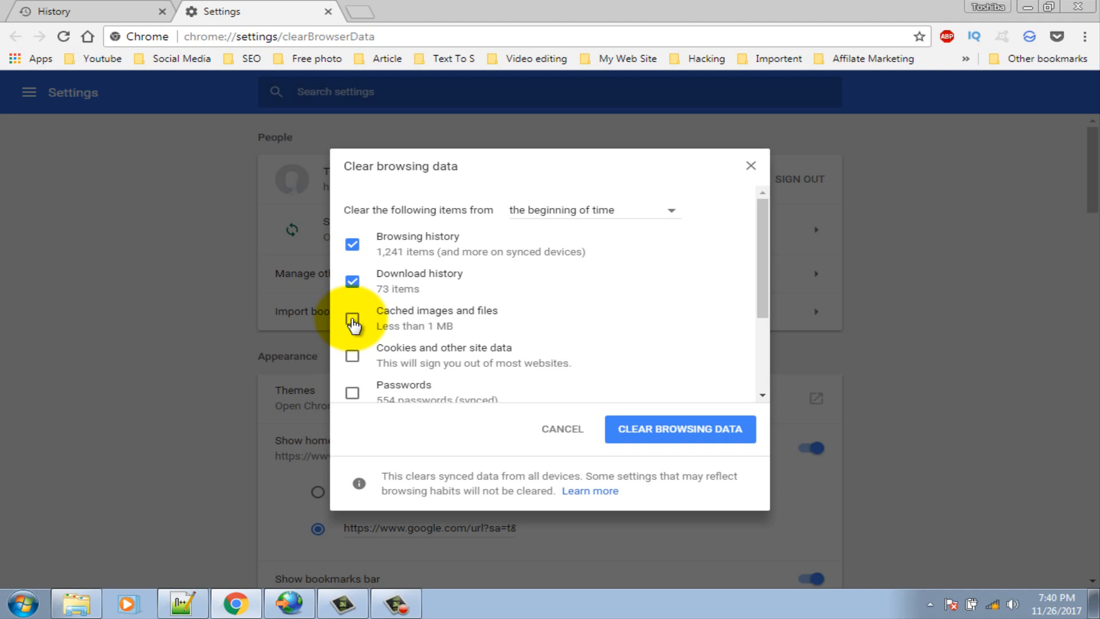
left_click(353, 318)
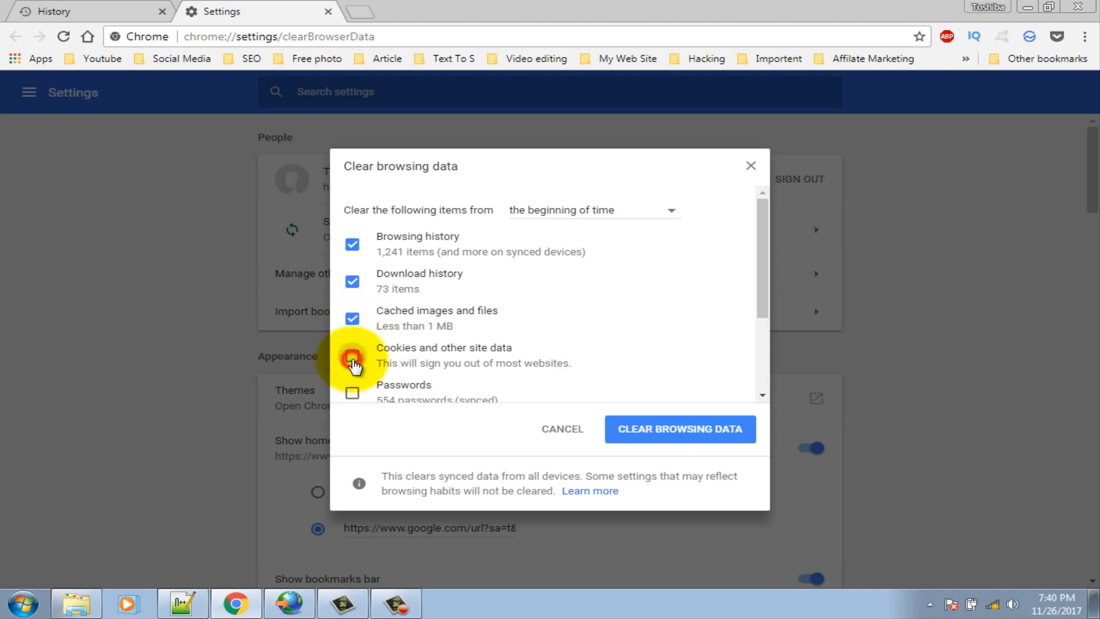
left_click(352, 357)
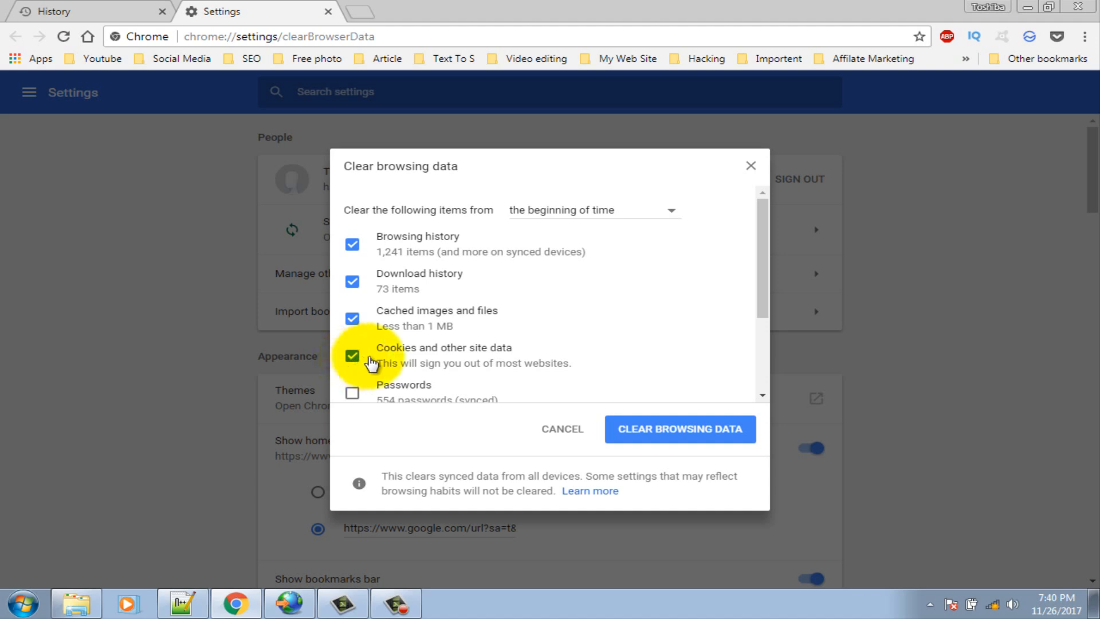
left_click(679, 428)
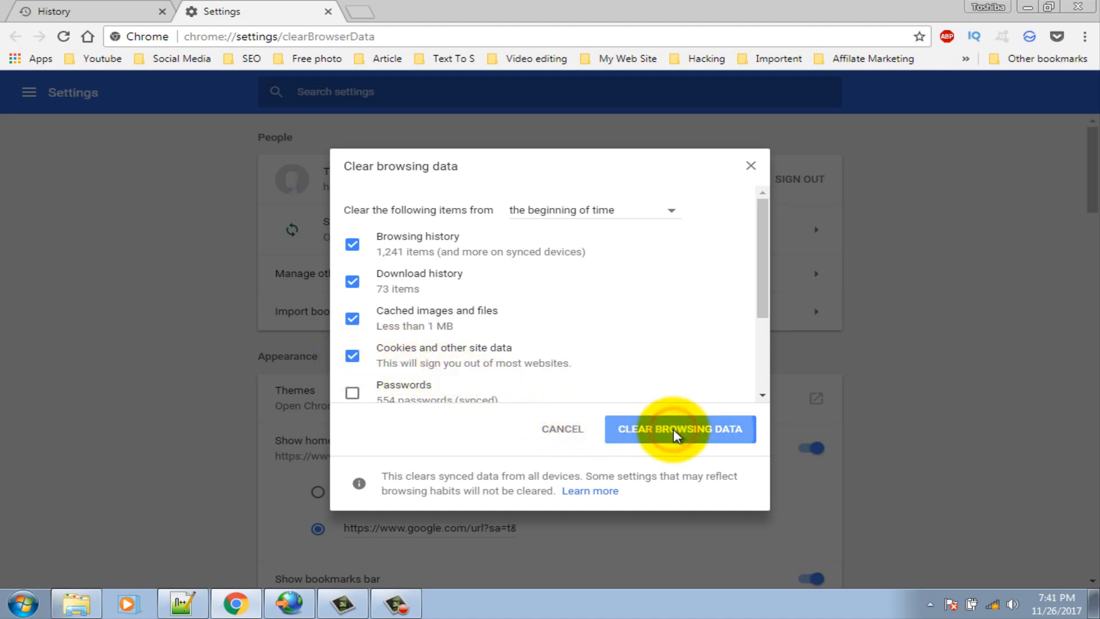
left_click(679, 429)
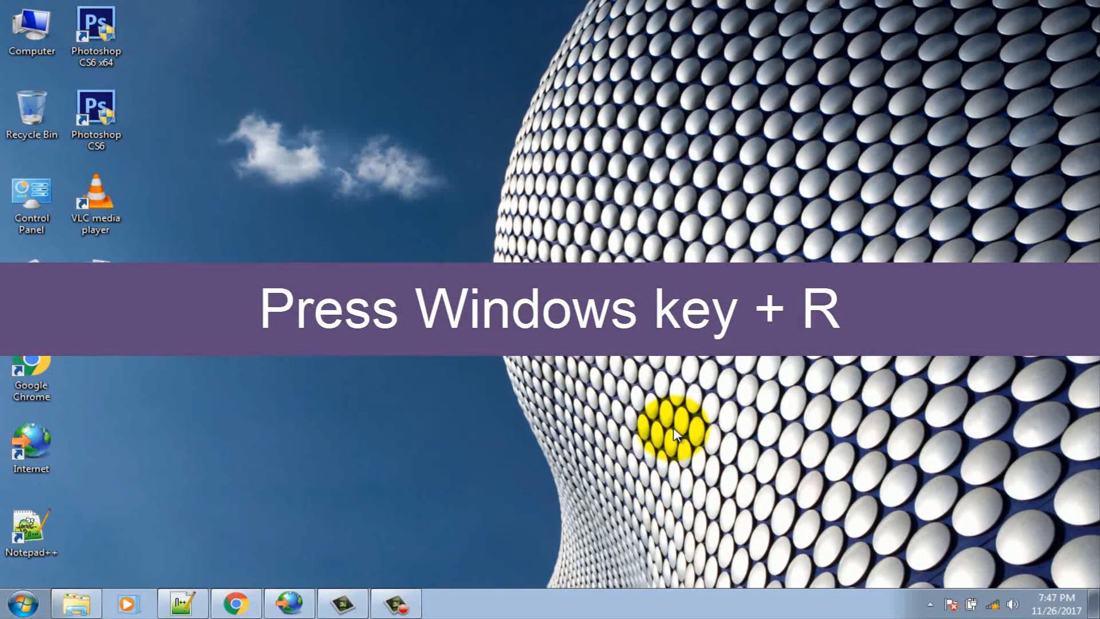
- Run services.msc from the Run box to open the Services console
key("win+r")
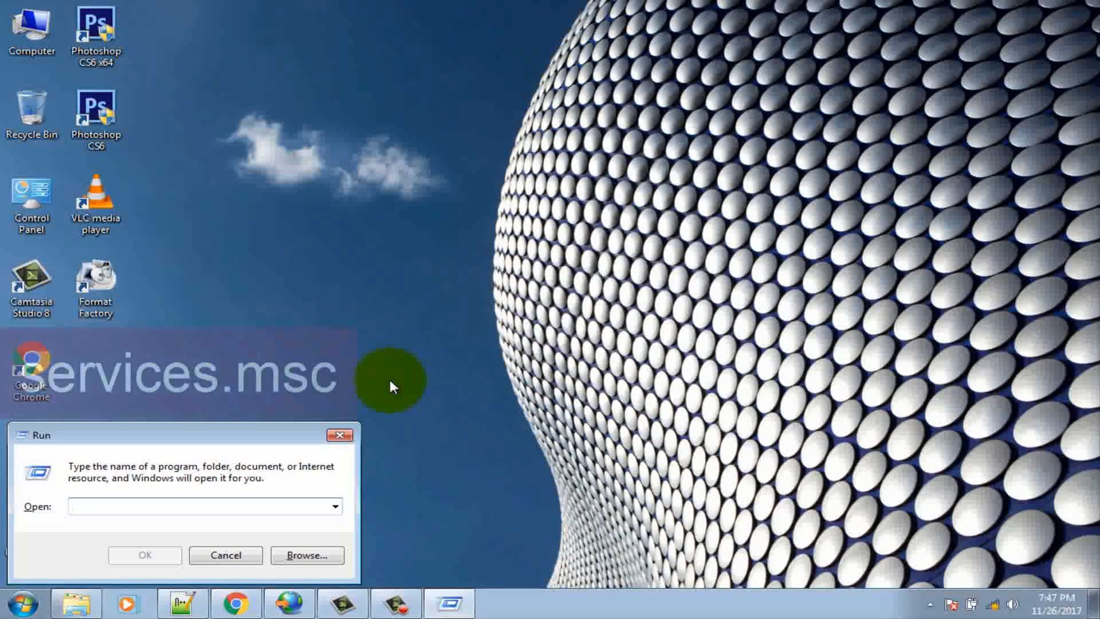
type("services.msc")
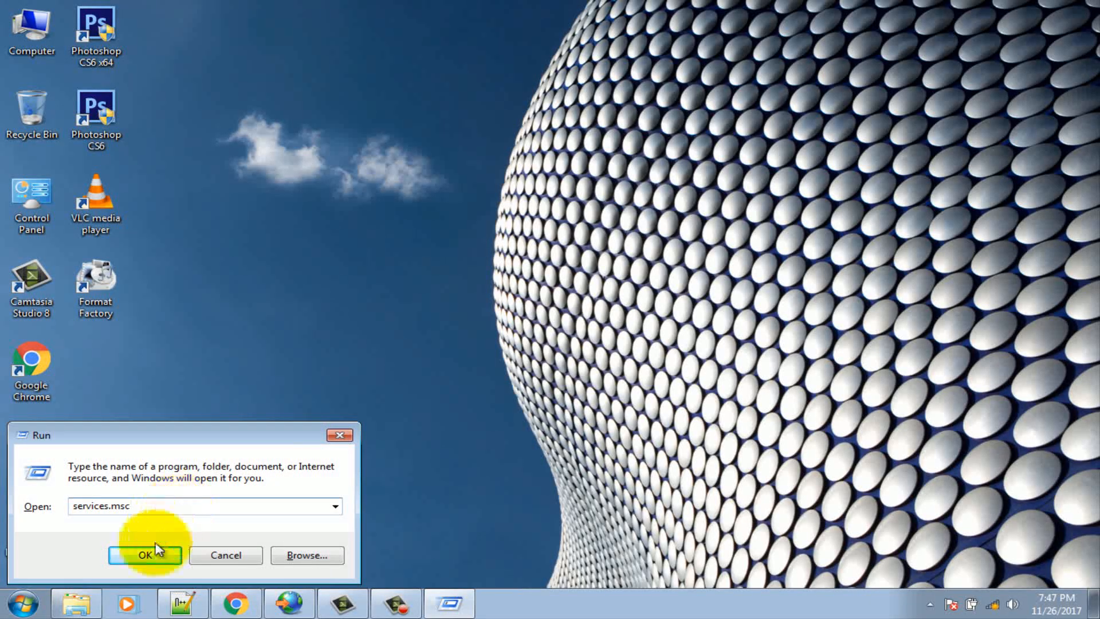
left_click(145, 556)
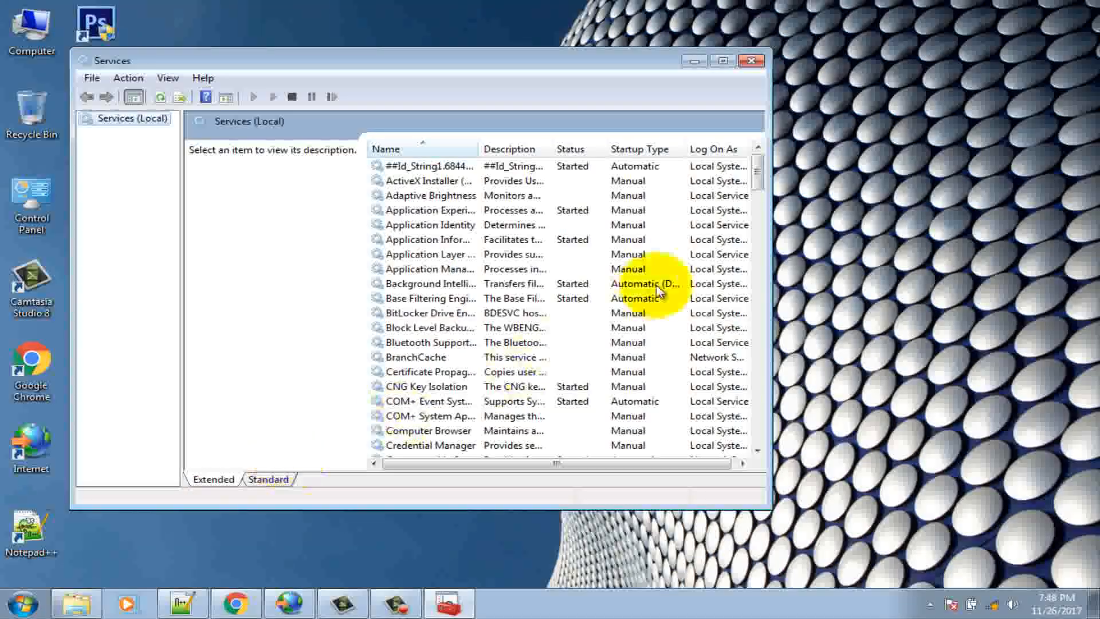
- Find the DNS Client service in the Services list and restart it
scroll("down", 3)
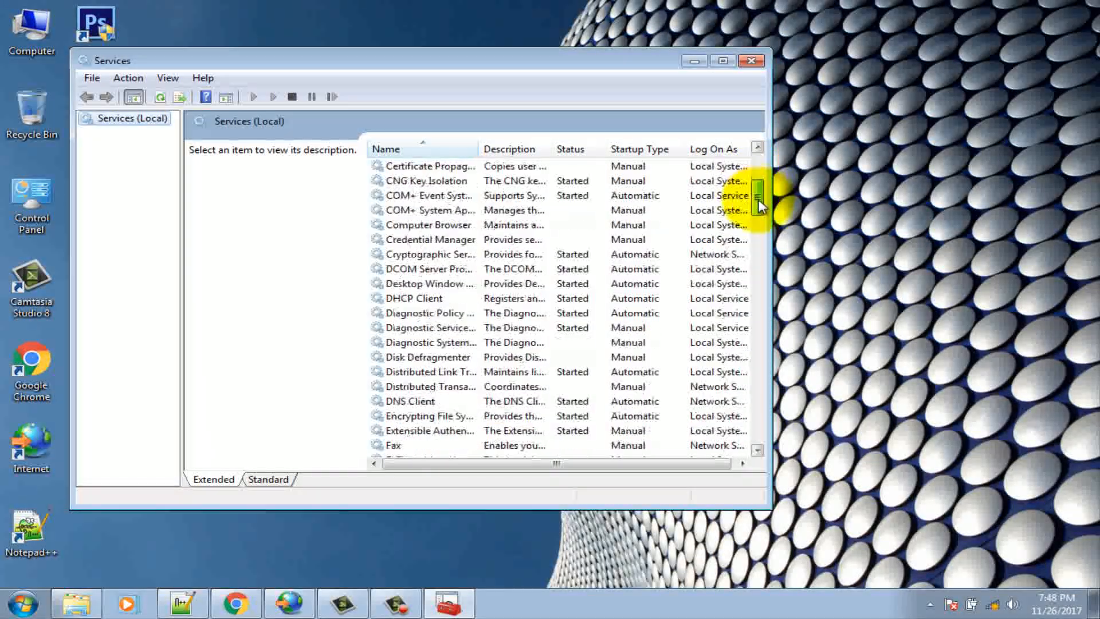
scroll("down", 3)
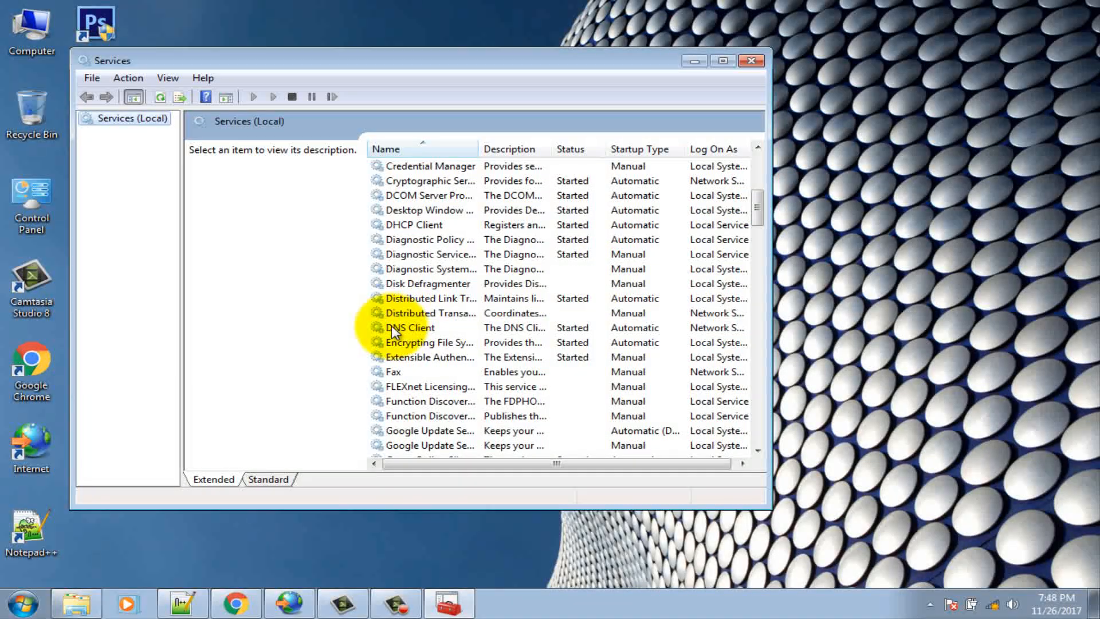
left_click(410, 328)
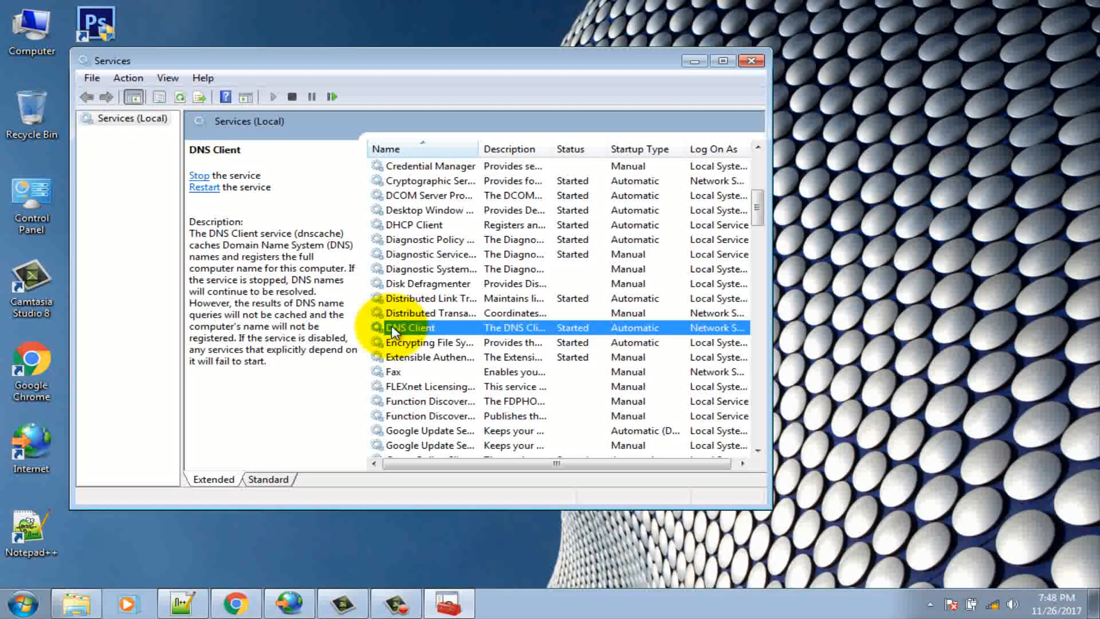
right_click(411, 328)
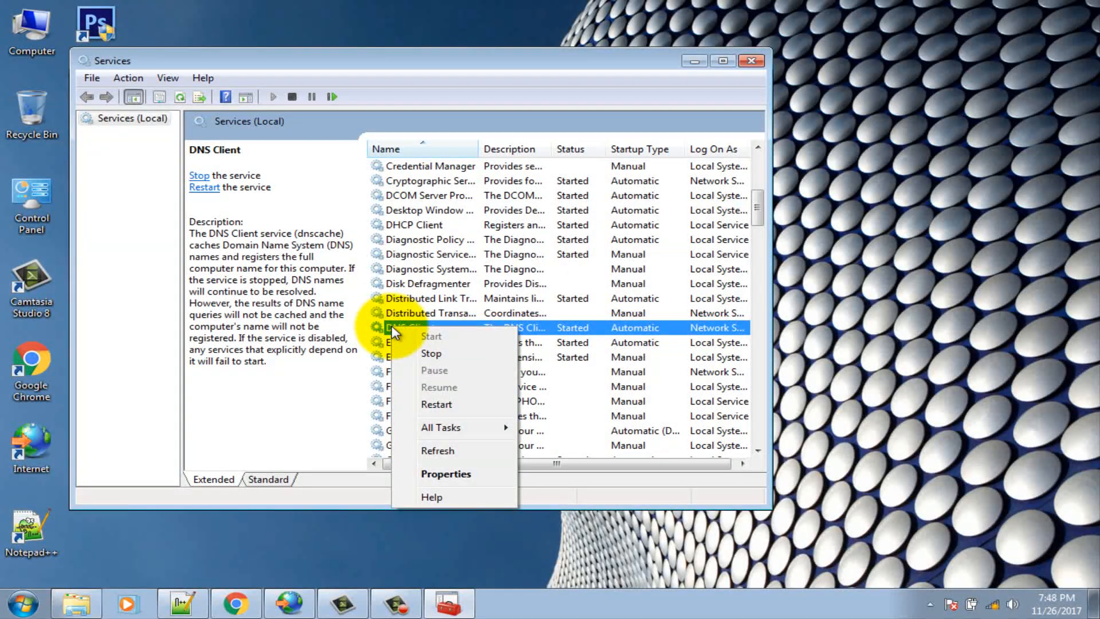
mouse_move(436, 404)
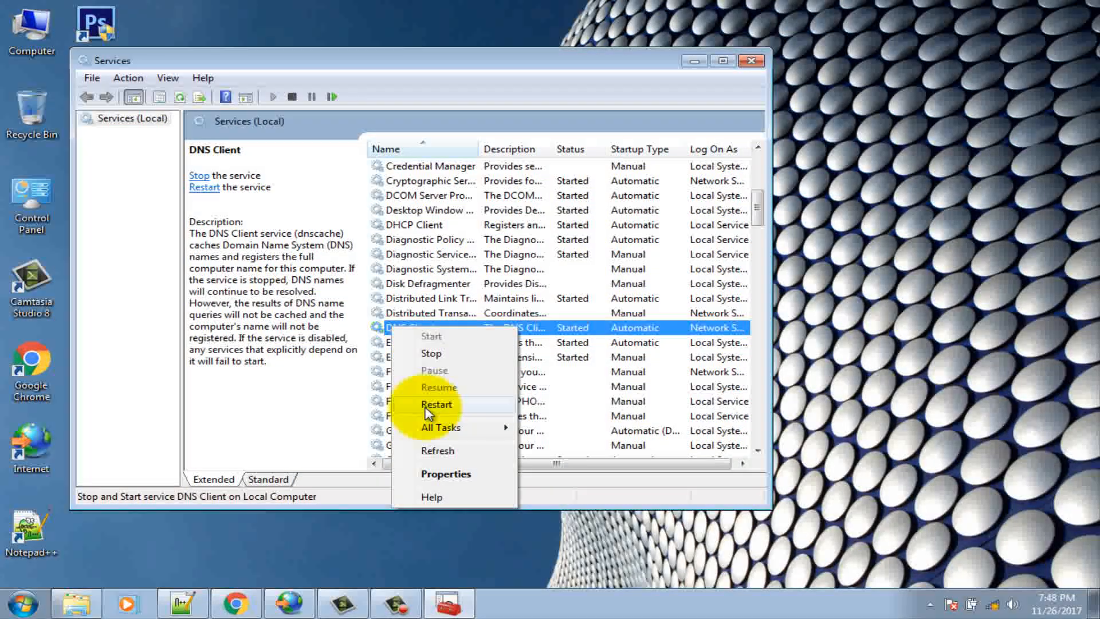
left_click(436, 404)
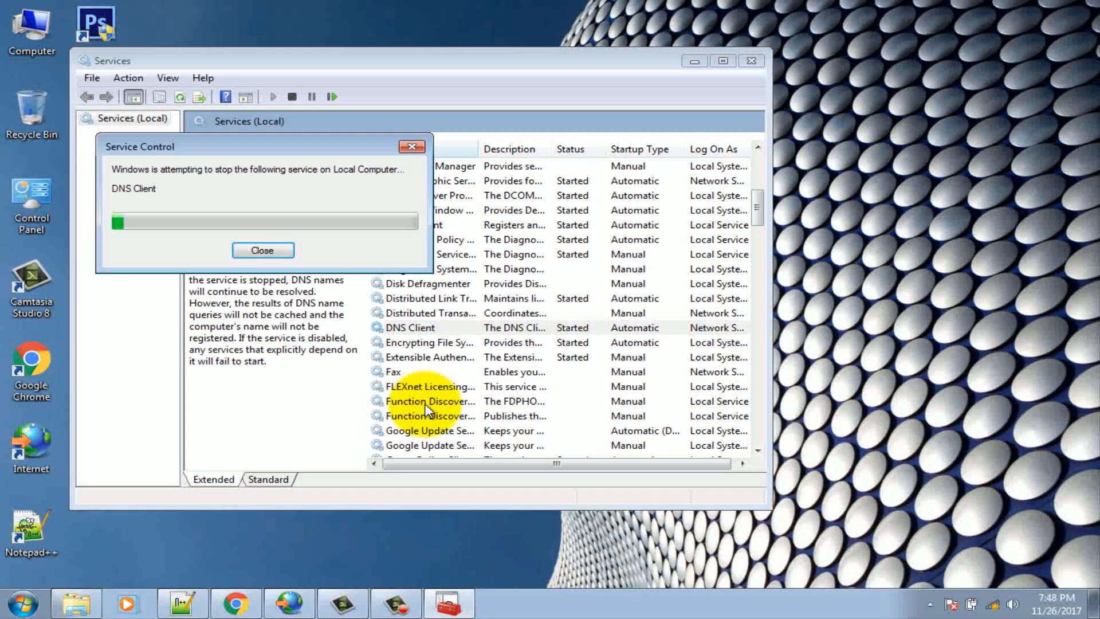
left_click(263, 251)
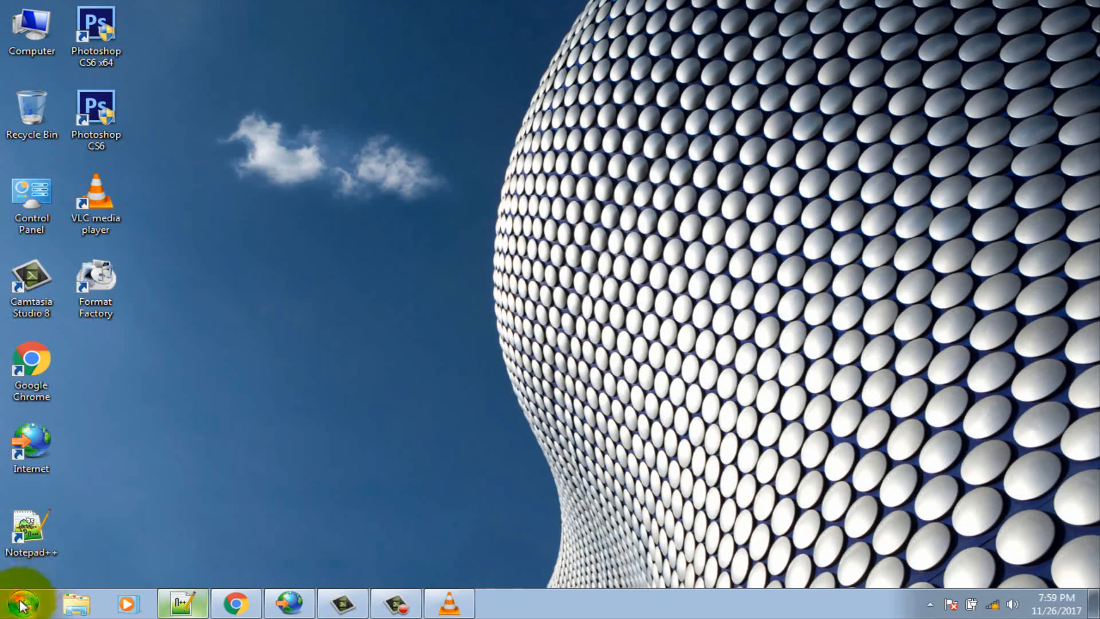
- Search the Start menu for Command Prompt and run it as administrator
left_click(23, 602)
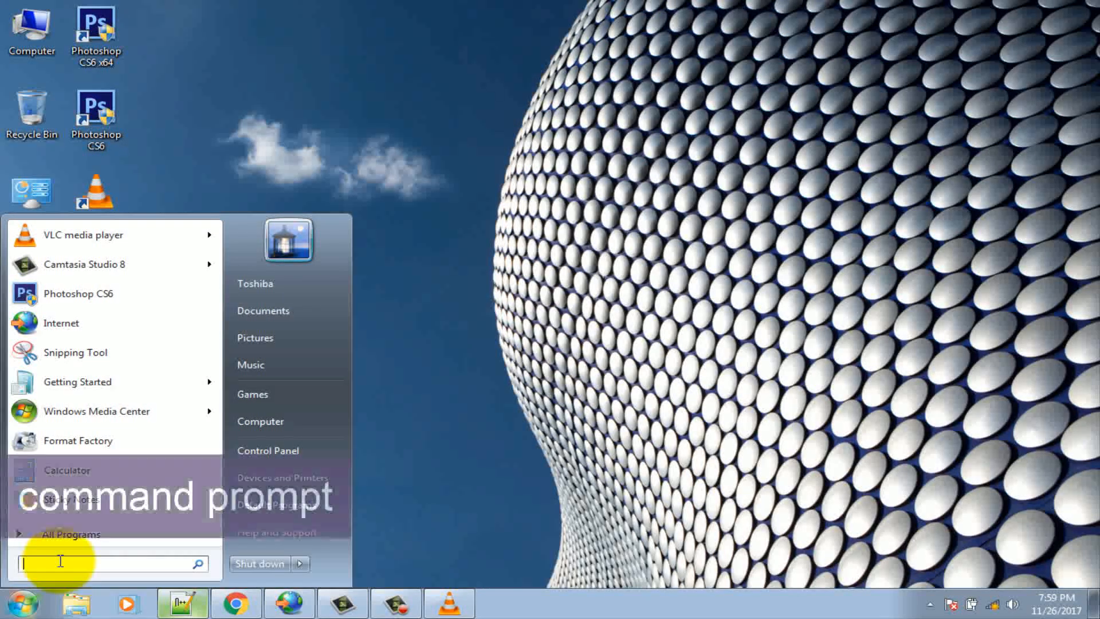
type("command prompt")
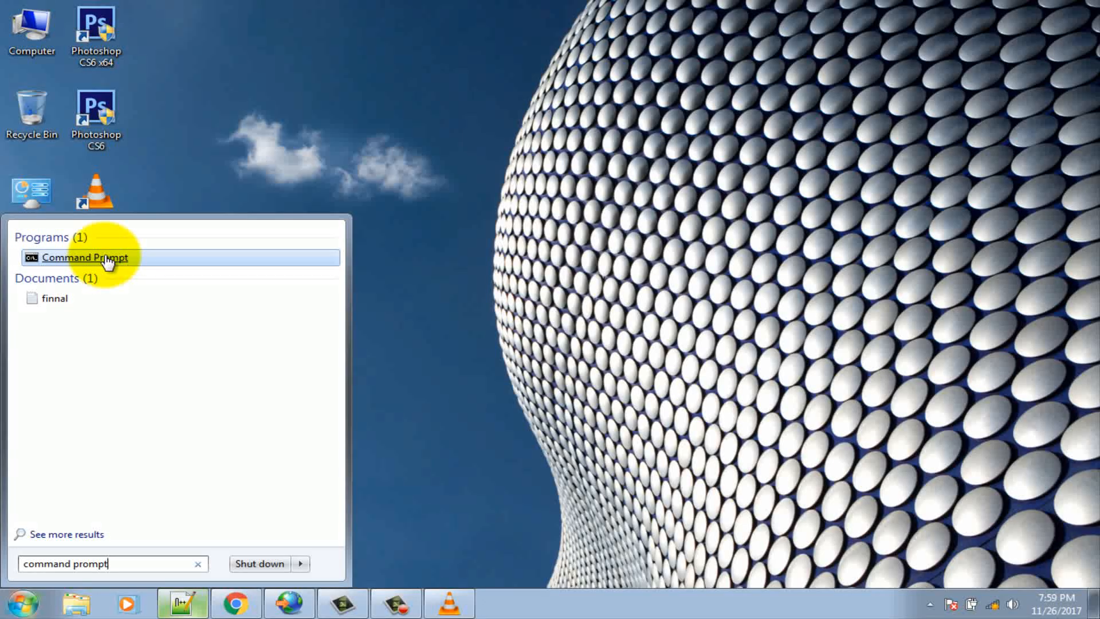
right_click(85, 257)
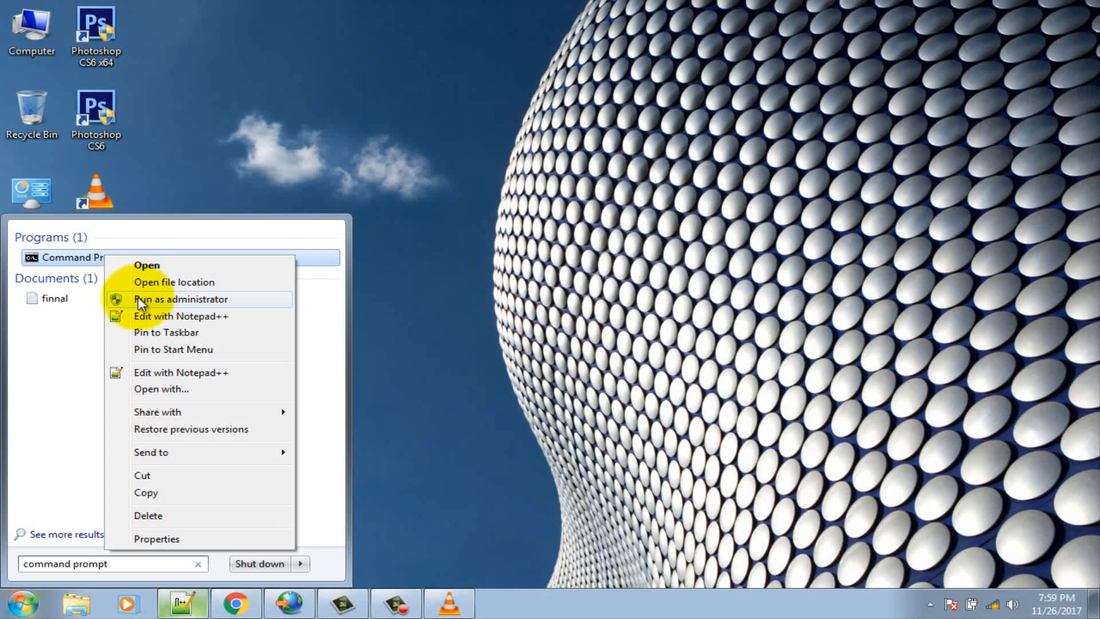
left_click(179, 299)
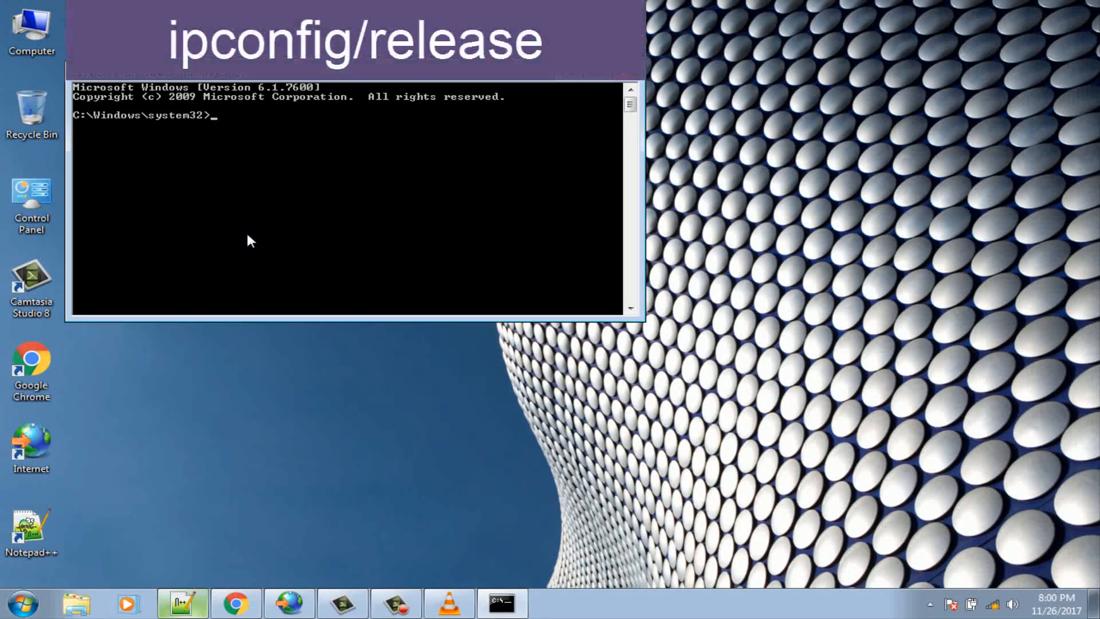
- Release the IP address with ipconfig /release
type("ipconfig/")
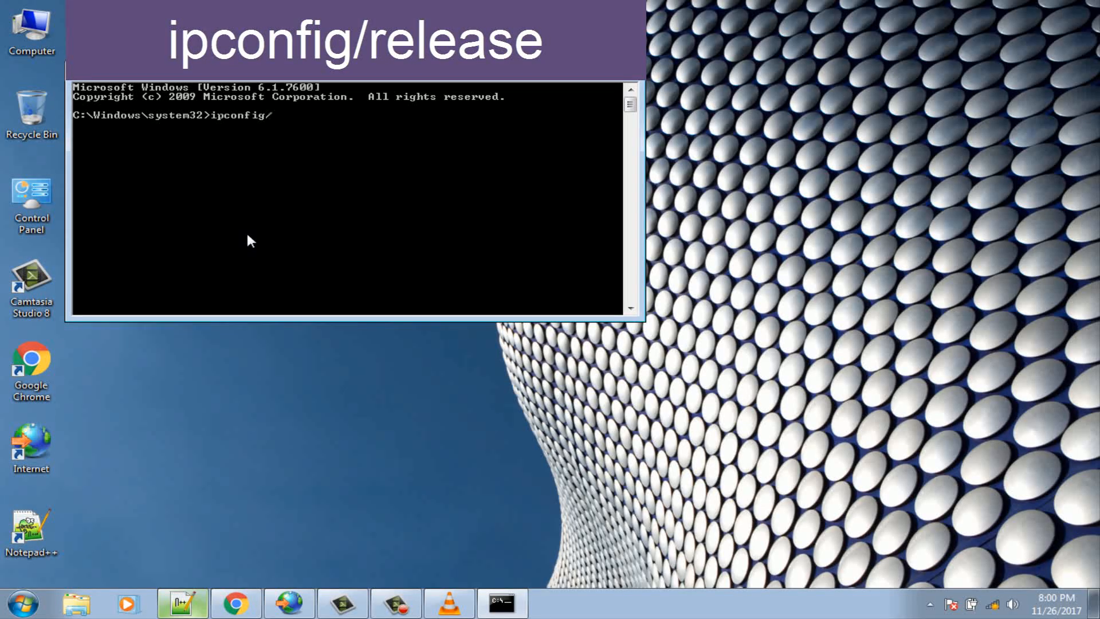
type("rele")
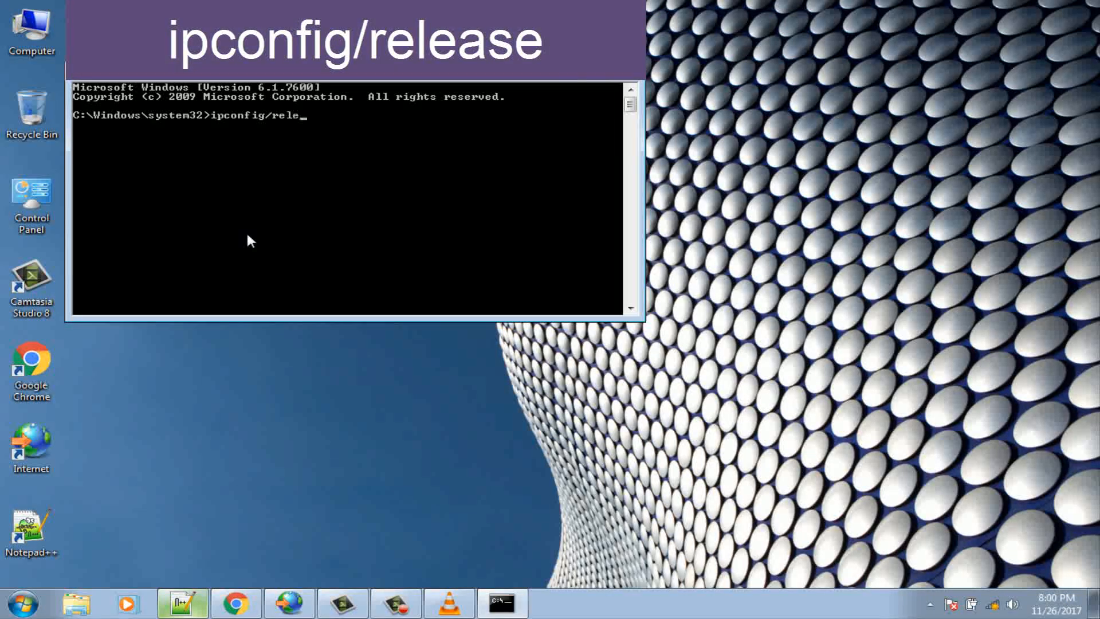
type("ase")
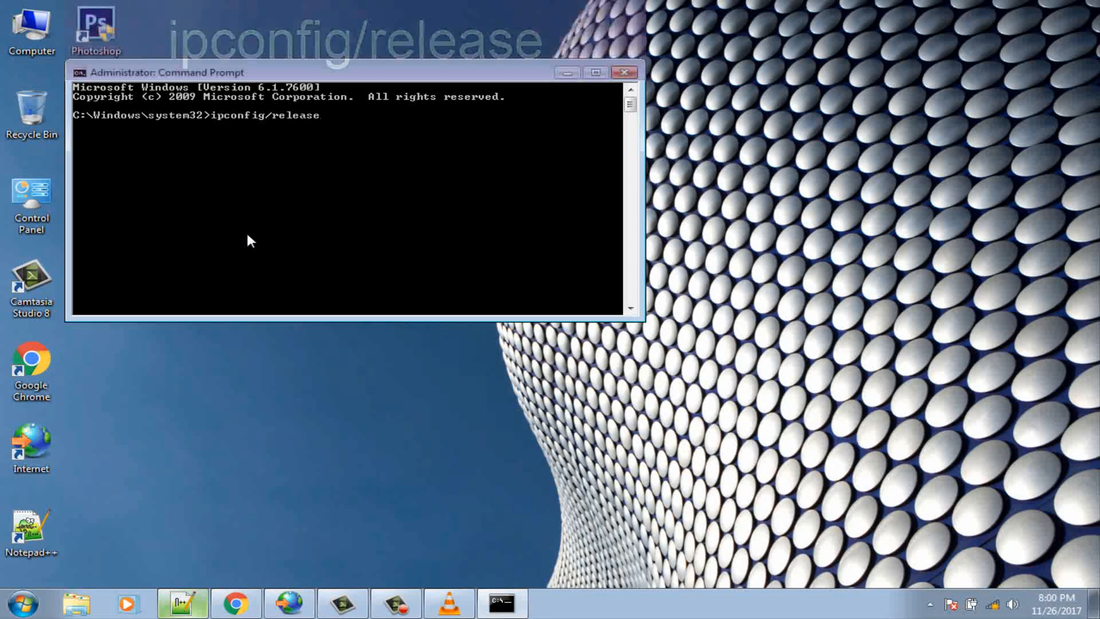
key("Enter")
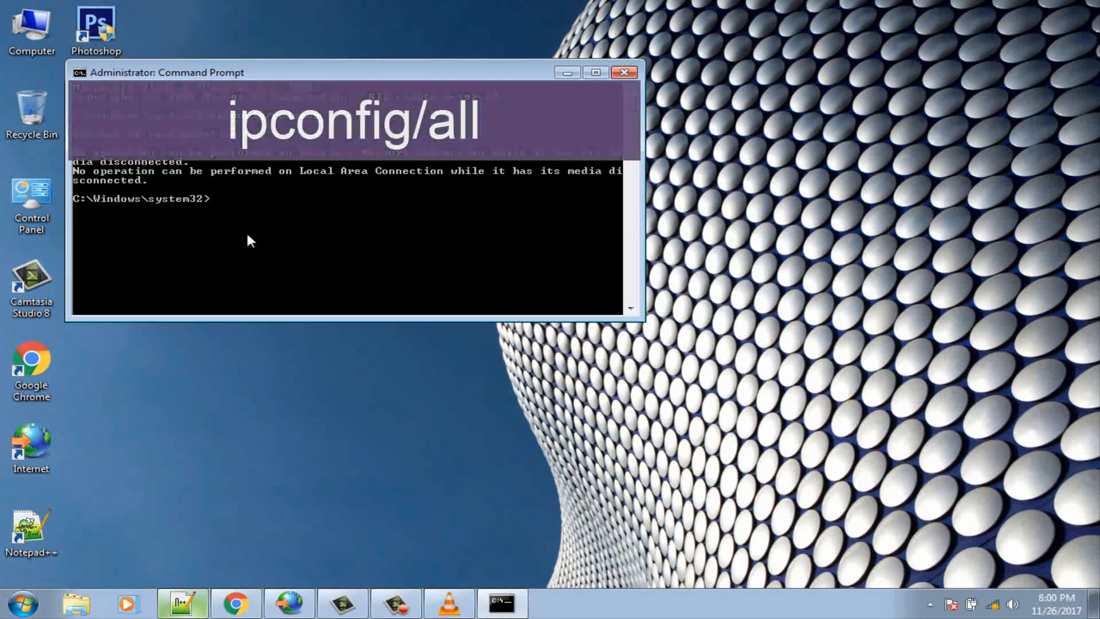
- Show the full network configuration with ipconfig /all and flush DNS with ipconfig /flushdns
type("i")
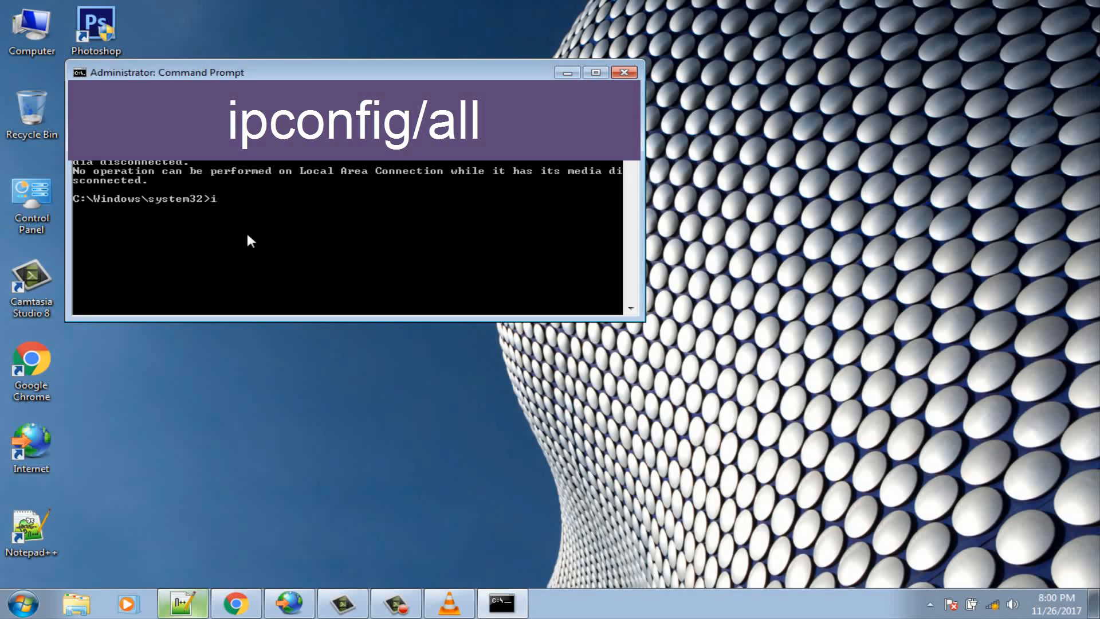
type("pconfig")
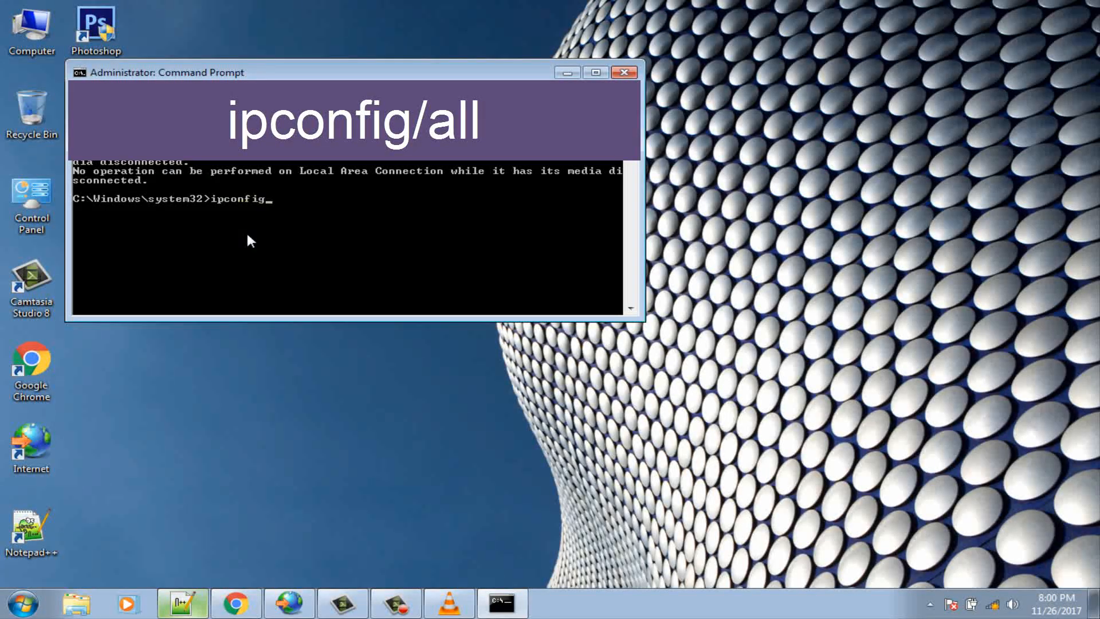
type("/")
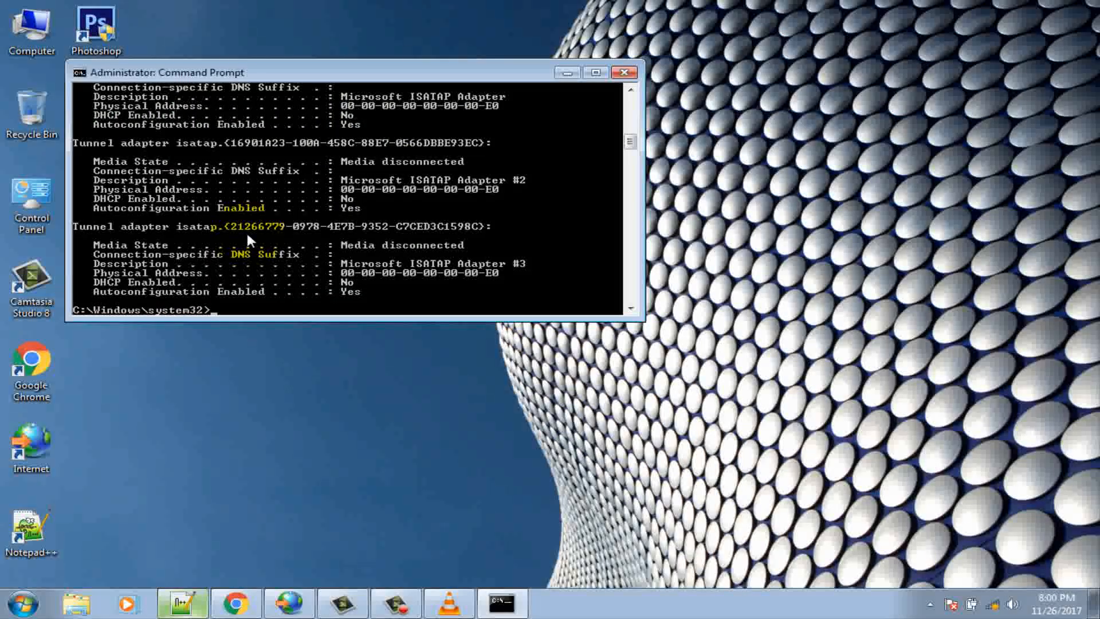
type("ipconfig/")
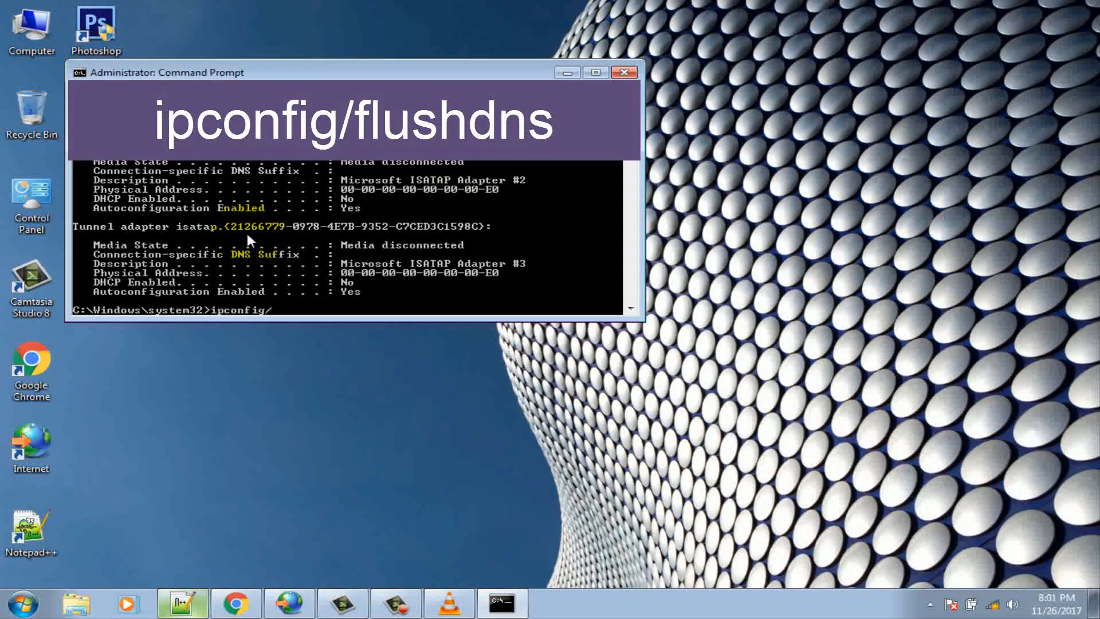
type("flu")
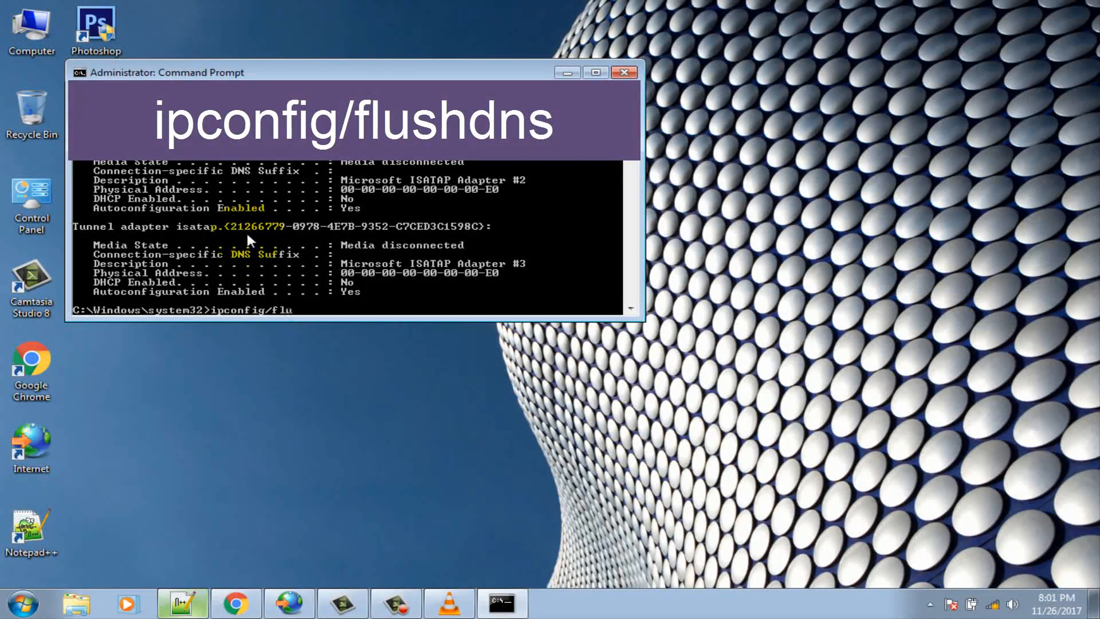
key("enter")
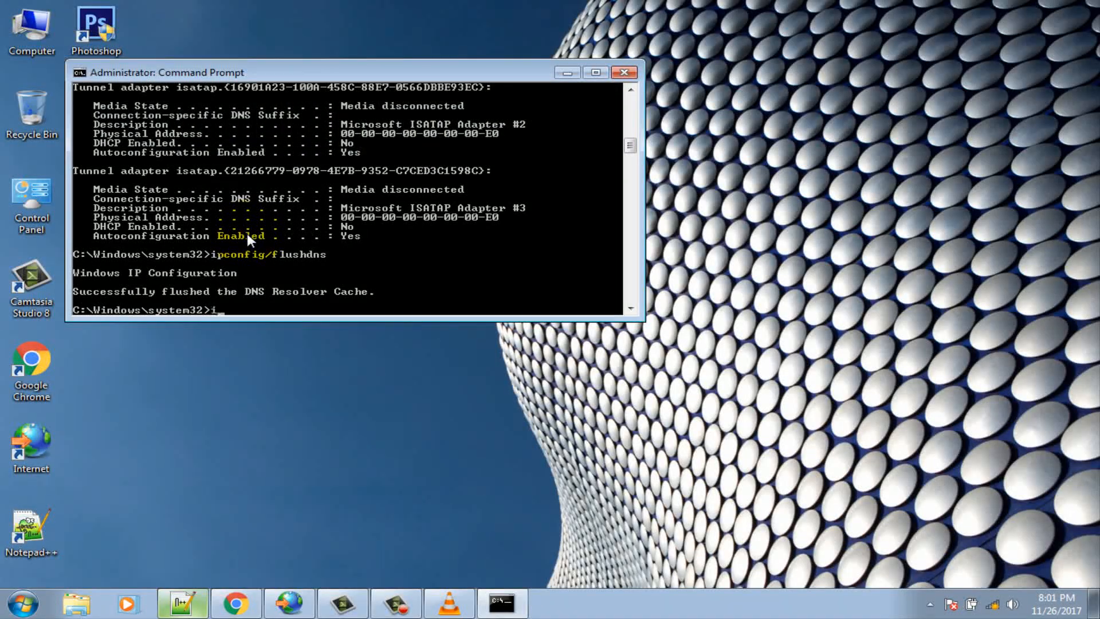
- Renew the IP address, run netsh int ip set dns, and reset Winsock
type("pconfi")
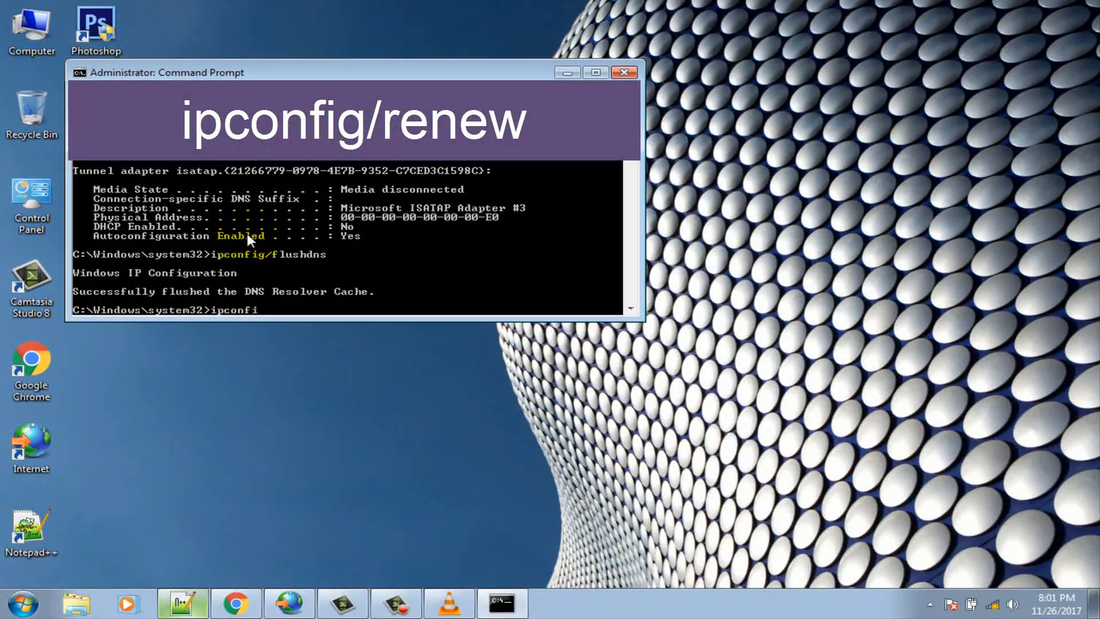
type("g/")
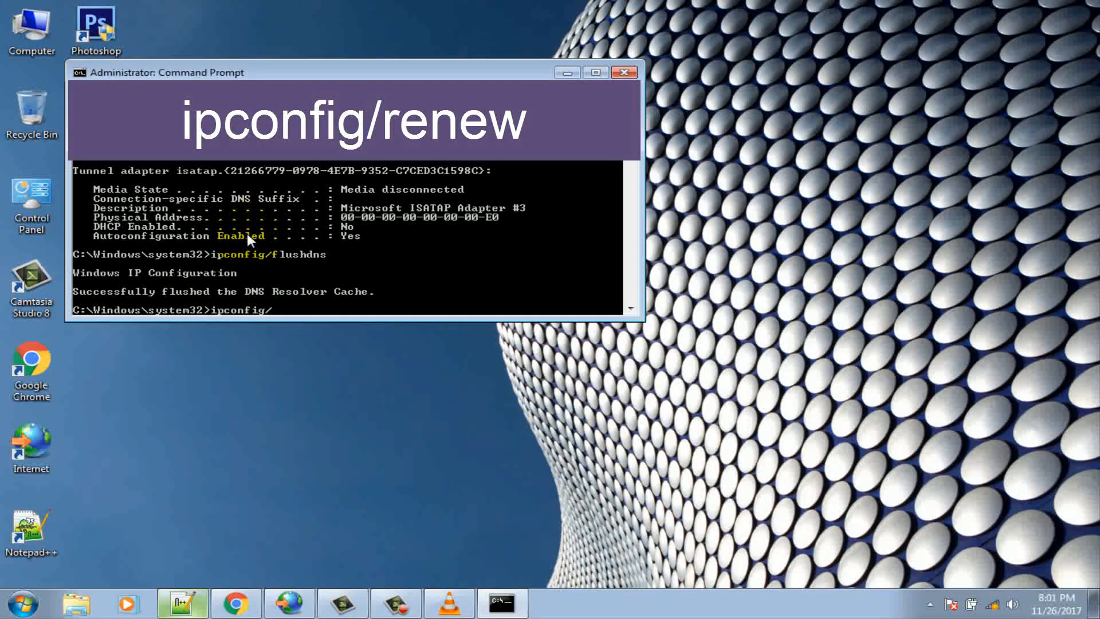
type("renew")
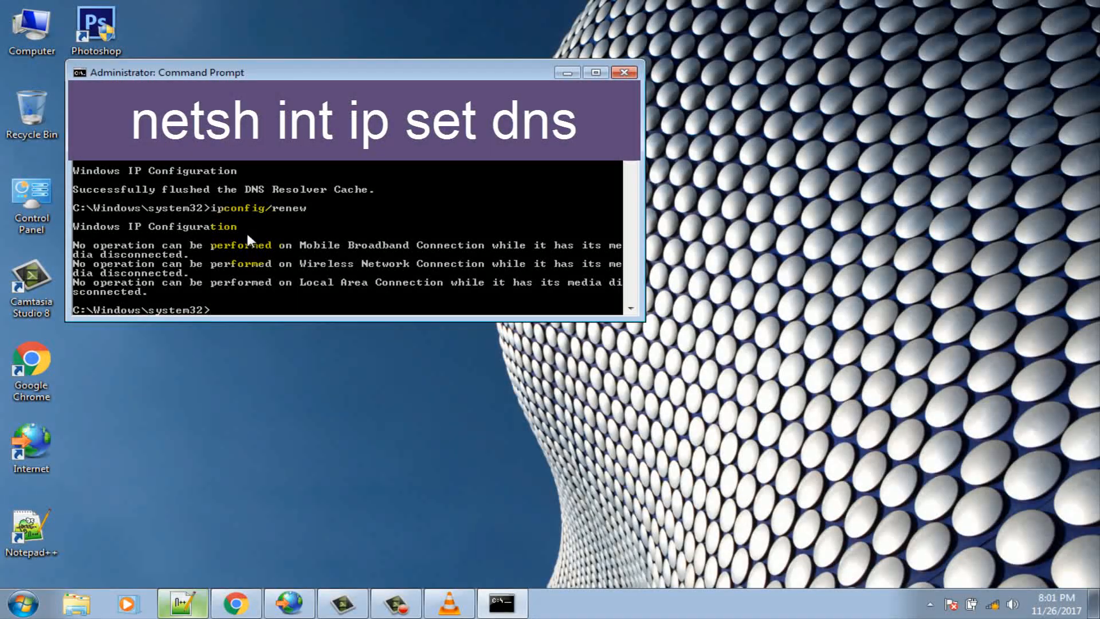
type("netsh")
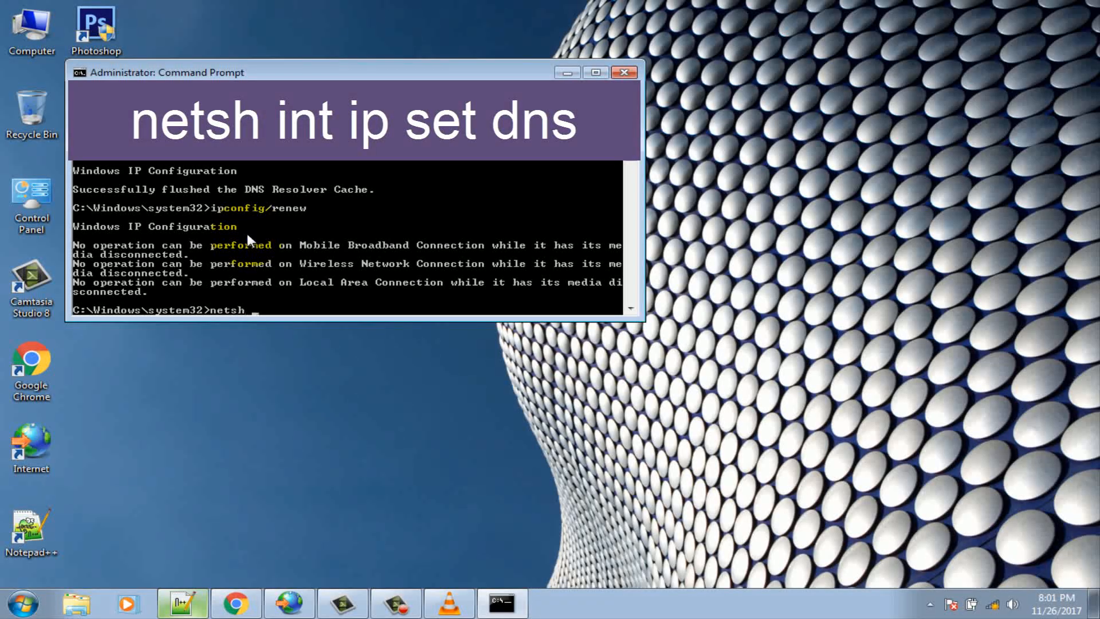
type("int ip")
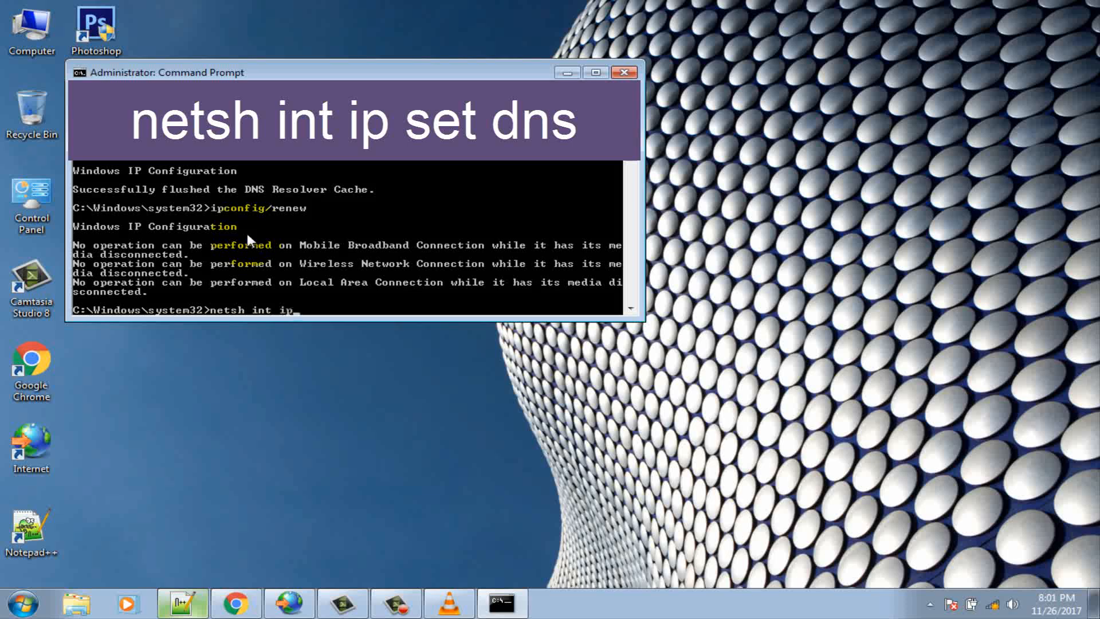
type("set dns")
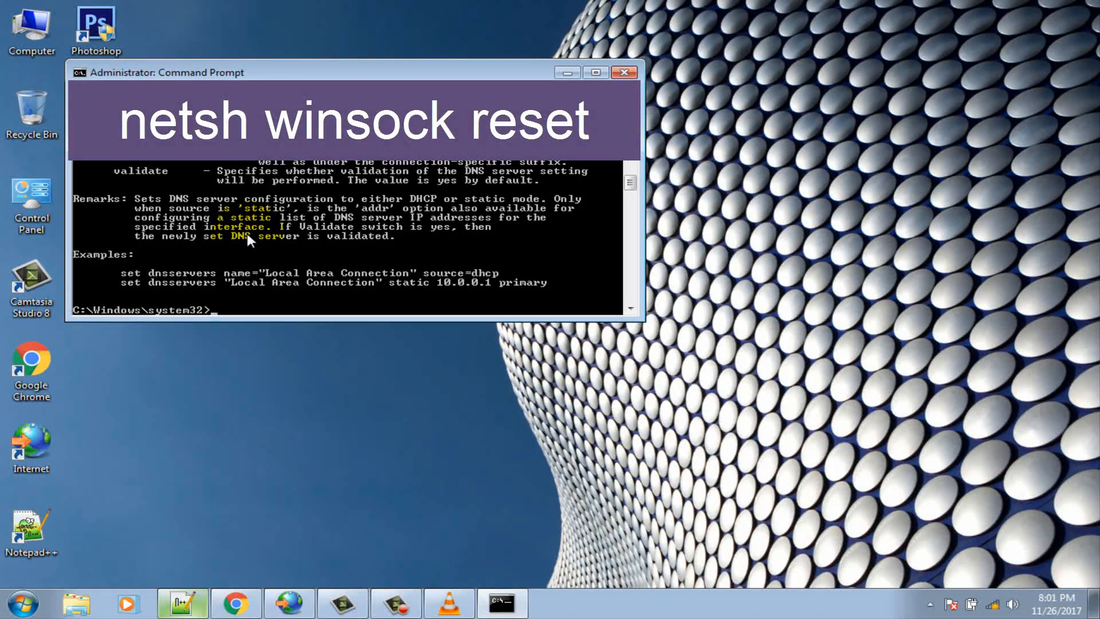
type("netsh winsock")
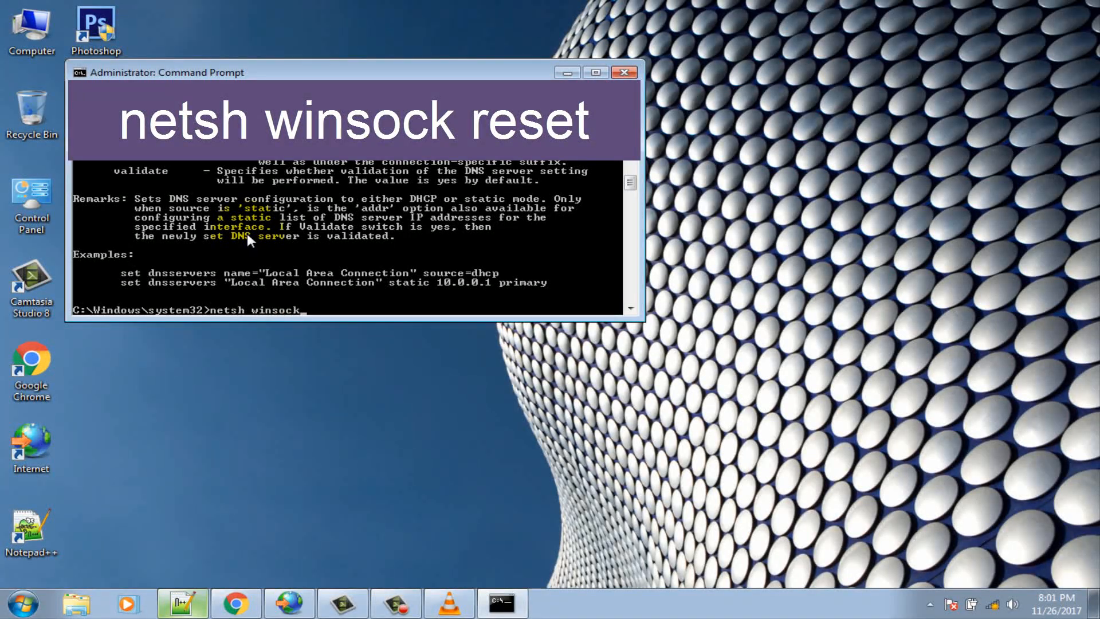
type("reset")
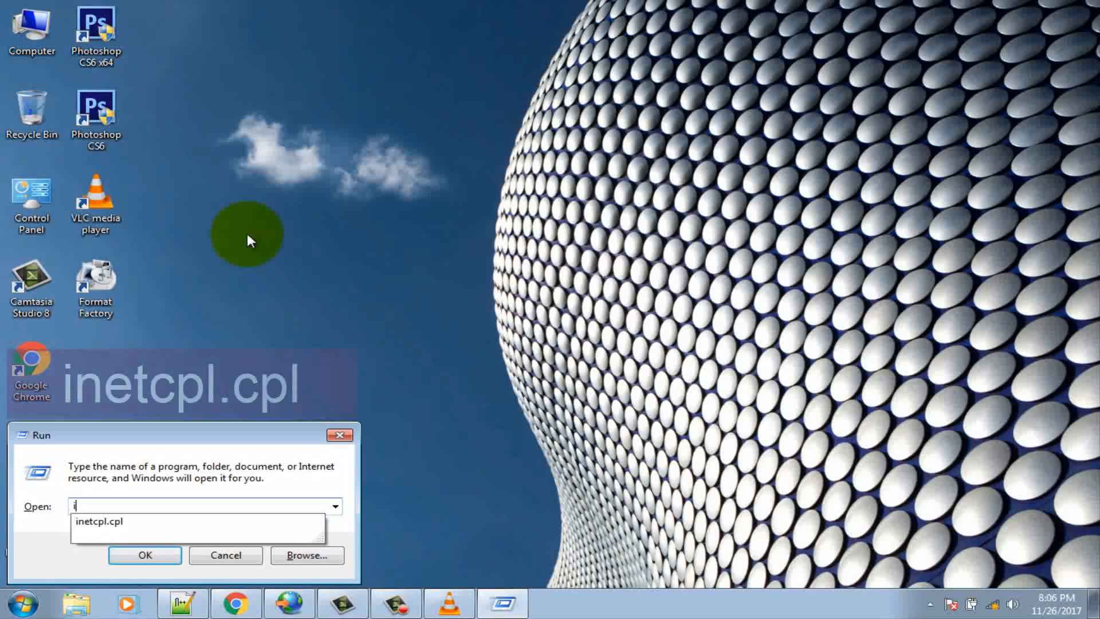
- Open Internet Properties, uncheck 'Use a proxy server for your LAN', and confirm with OK
type("netcpl.cpl")
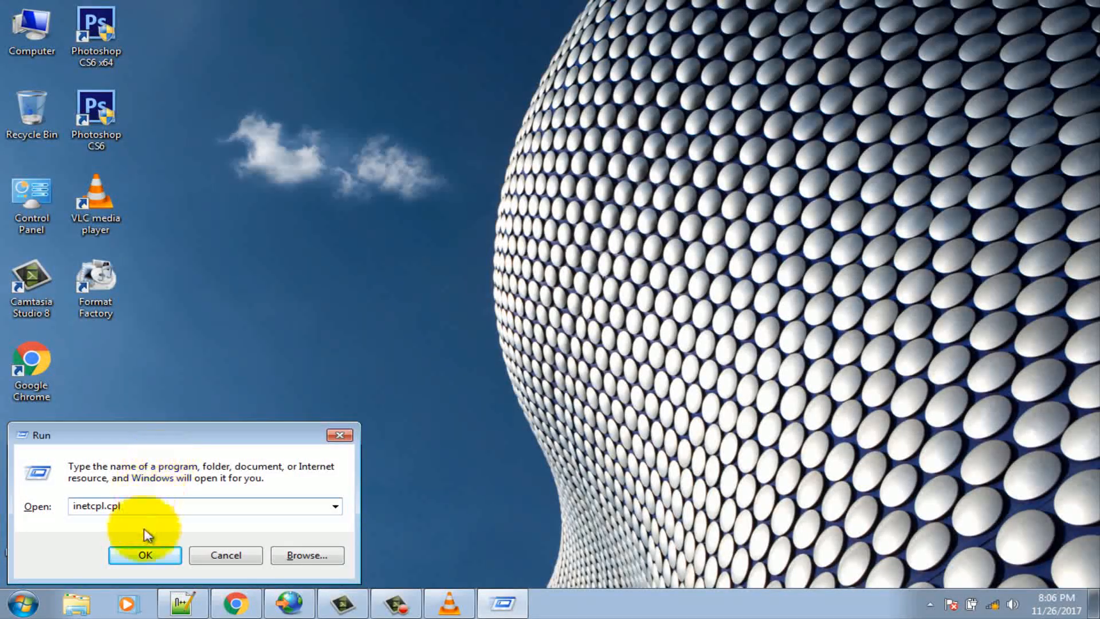
left_click(145, 554)
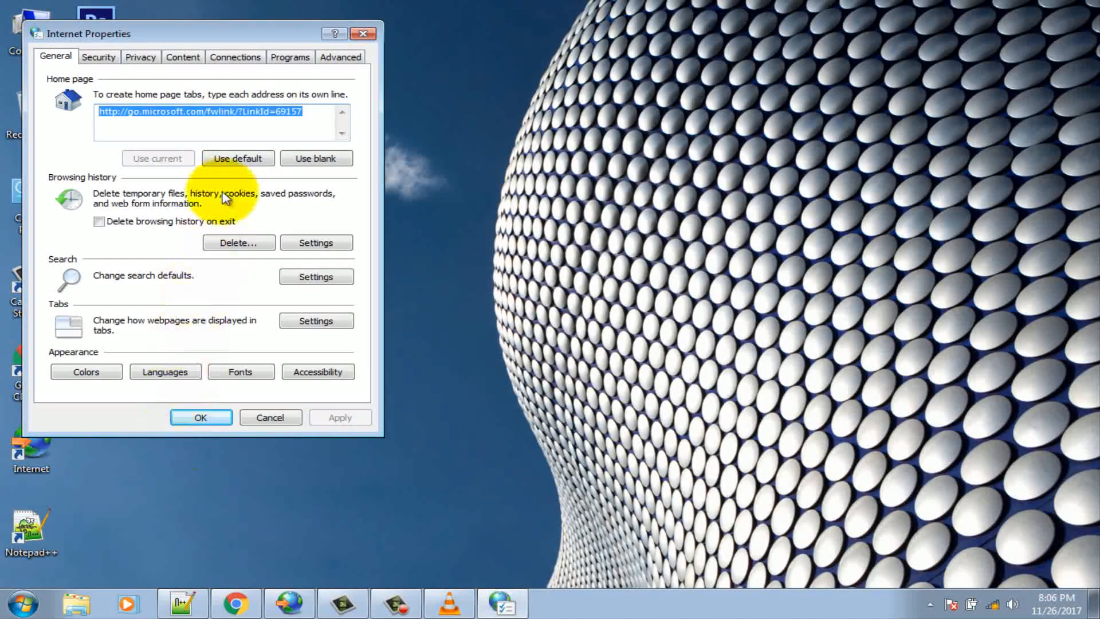
left_click(235, 57)
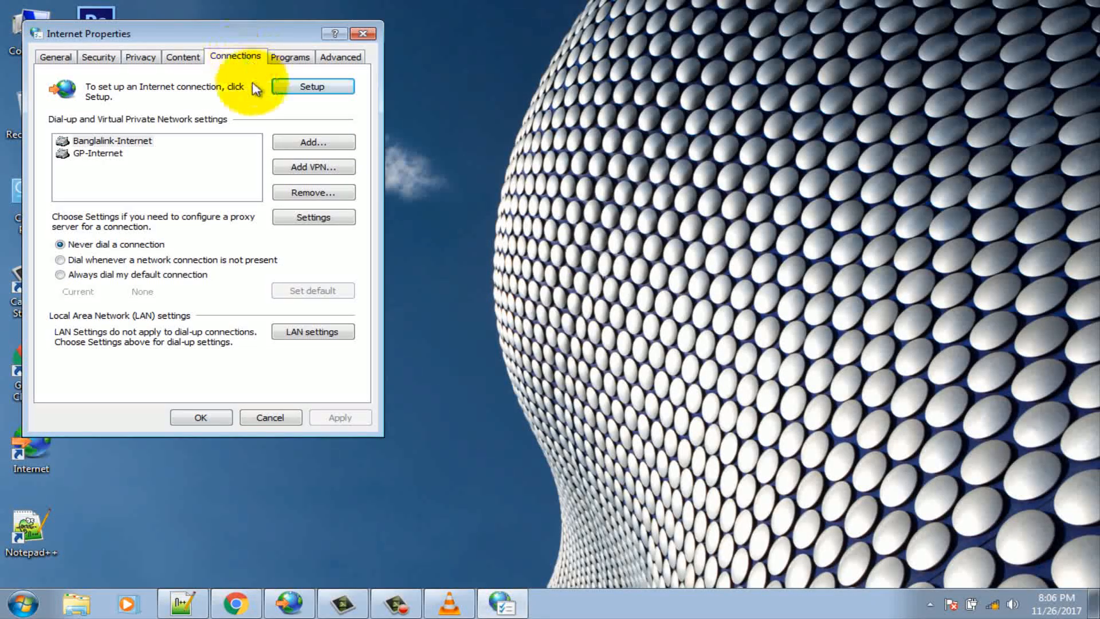
left_click(312, 331)
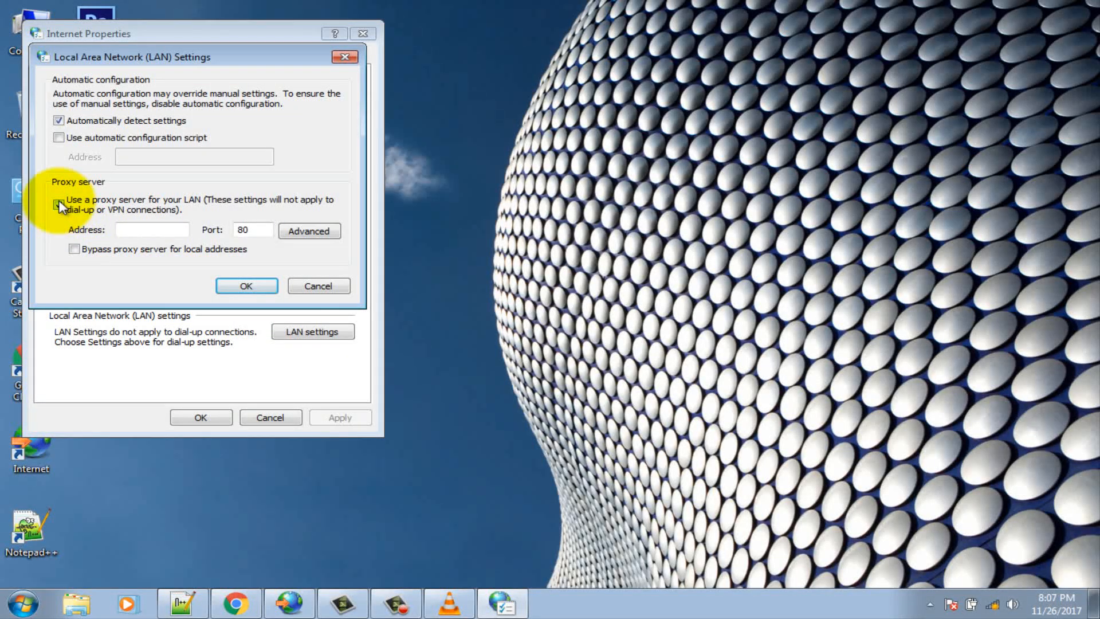
left_click(59, 204)
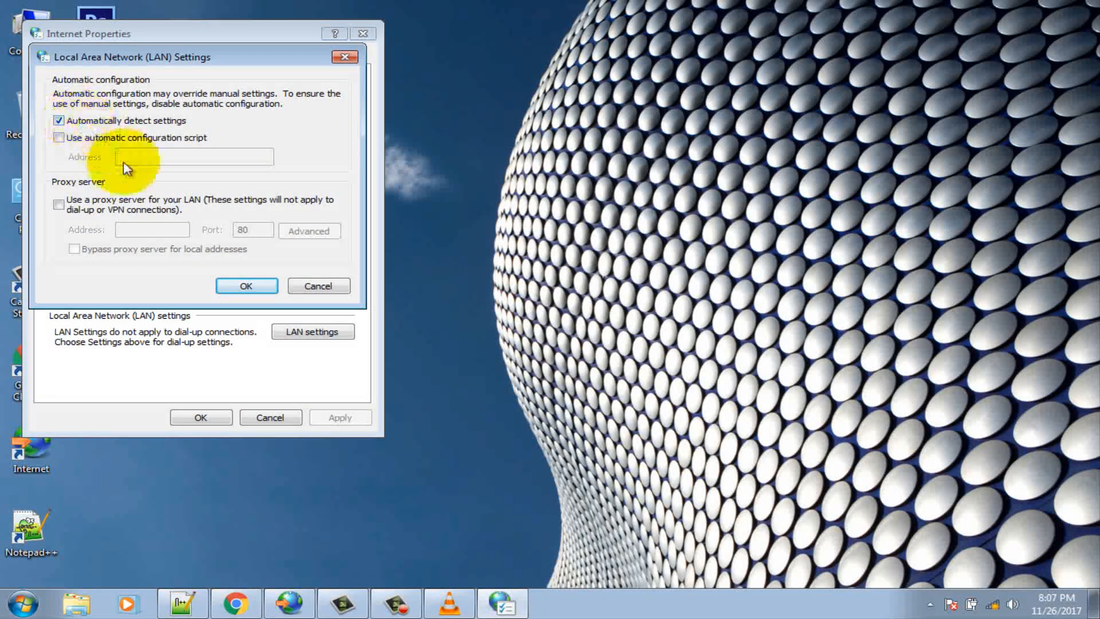
left_click(247, 285)
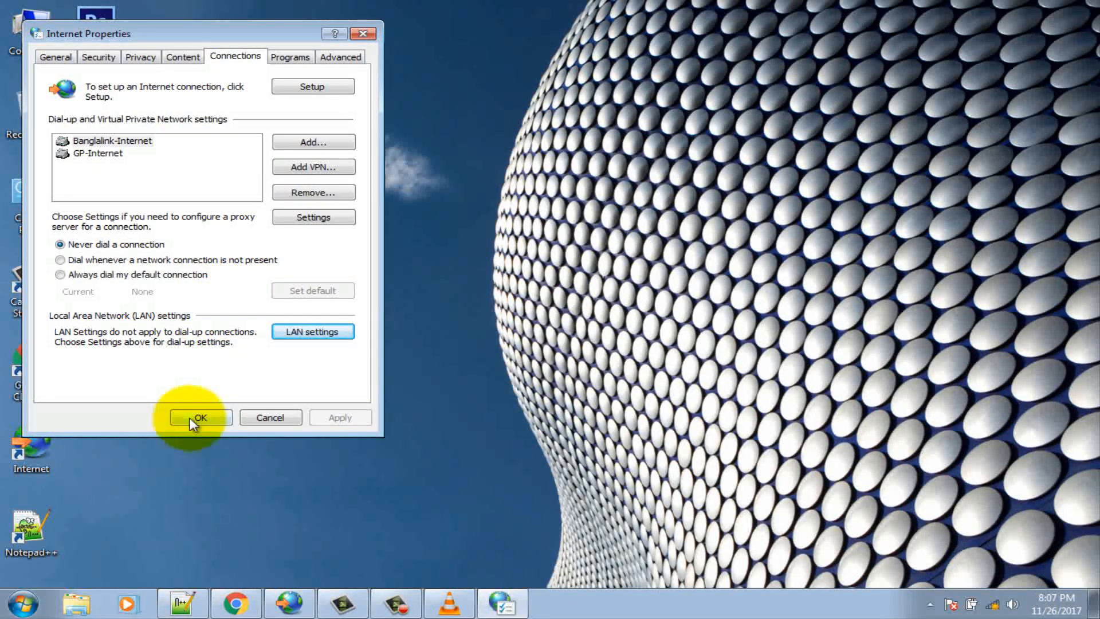
left_click(200, 418)
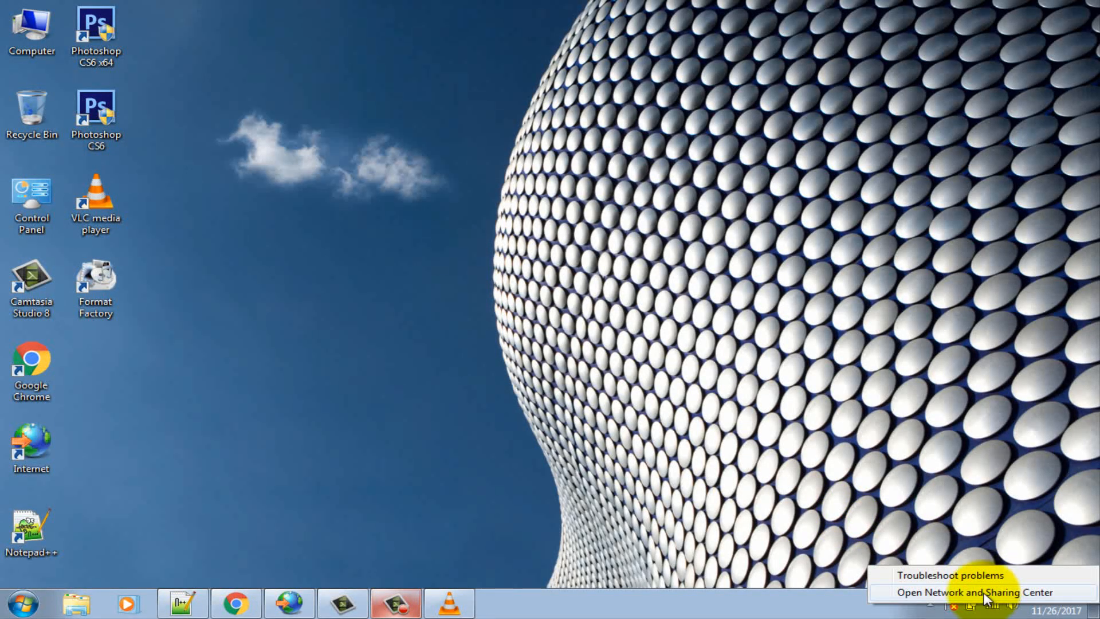
- Open Wireless Network Connection's Properties from Network and Sharing Center's adapter settings
left_click(955, 592)
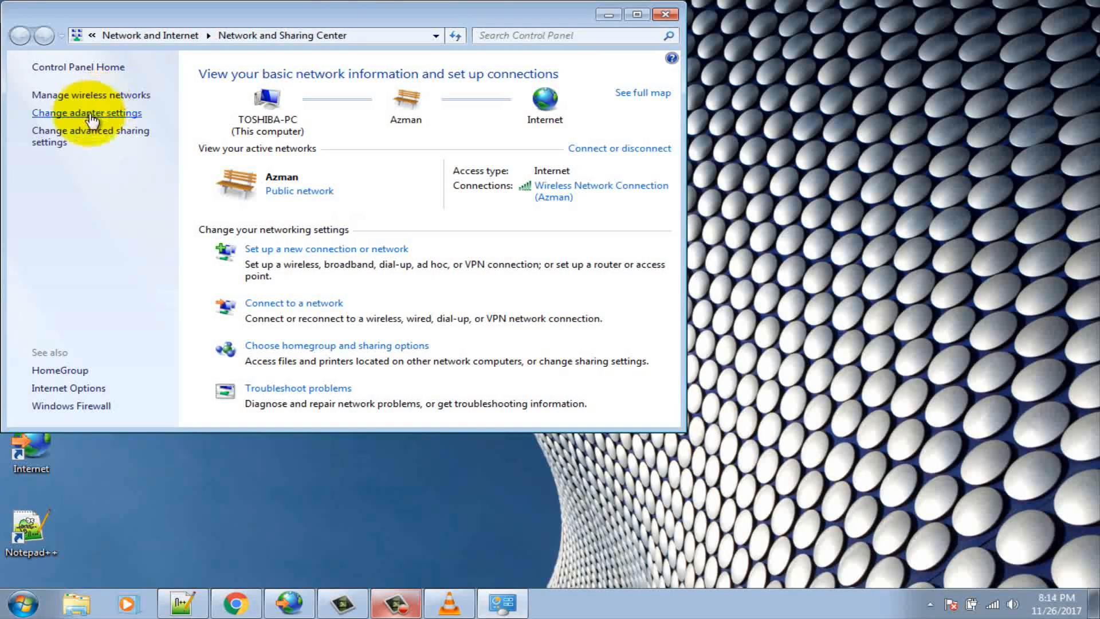
left_click(87, 113)
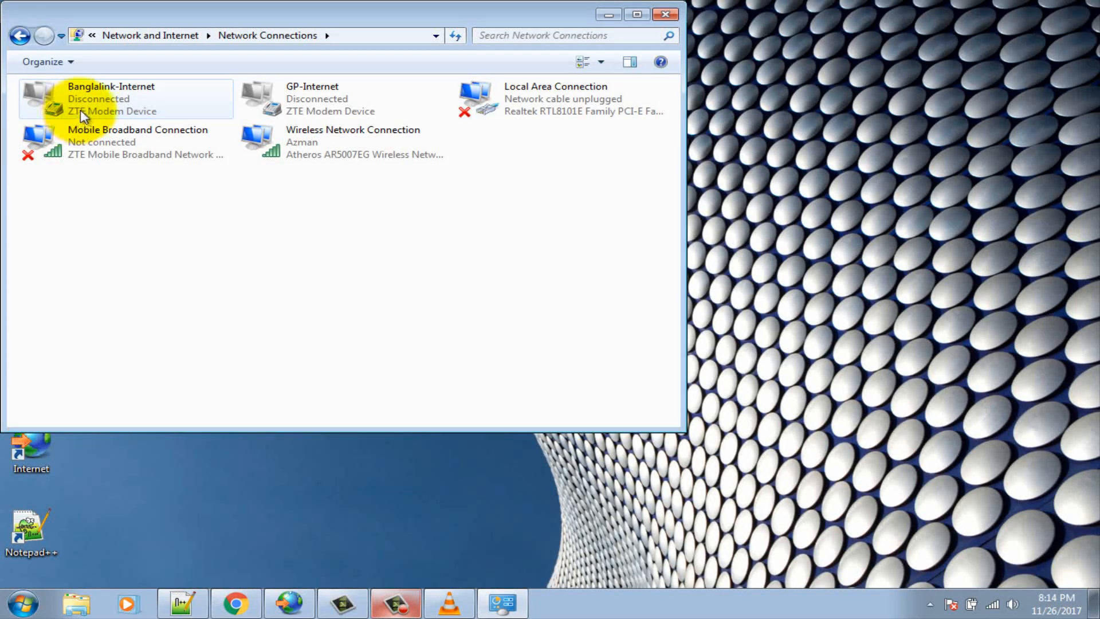
left_click(344, 141)
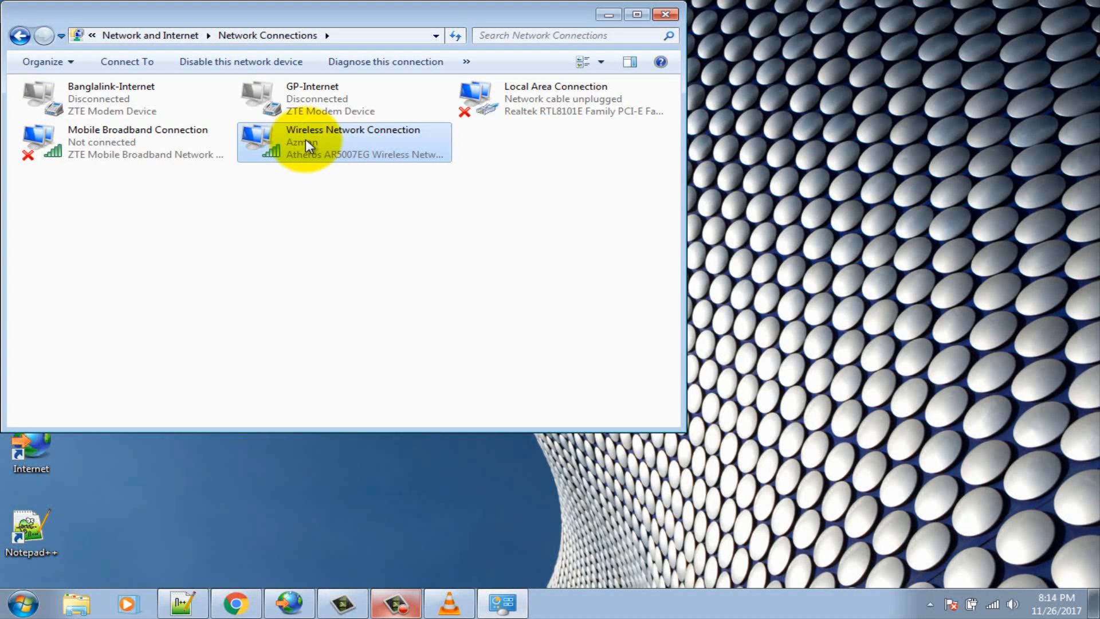
right_click(308, 145)
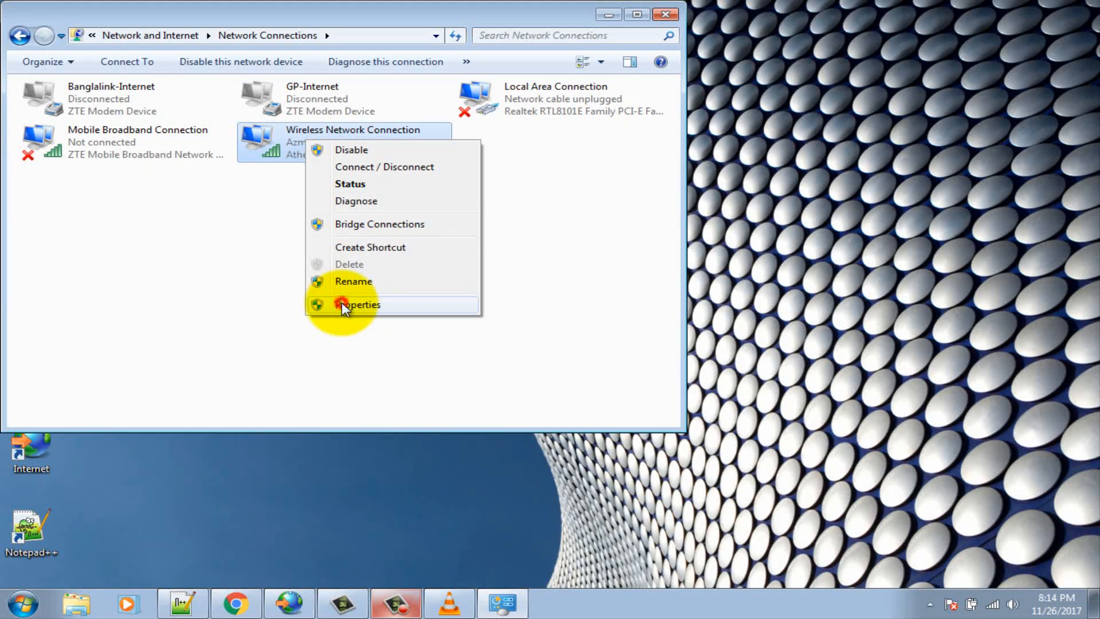
left_click(361, 304)
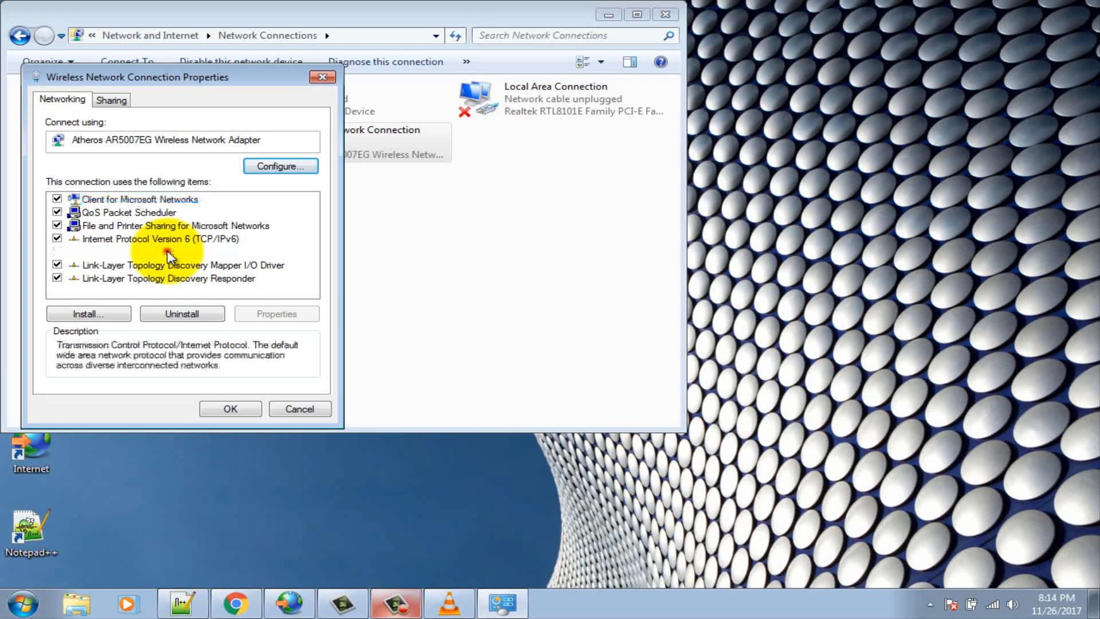
- Set the IPv4 preferred DNS to 8.8.8.8 and alternate to 8.8.4.4, then close
left_click(162, 251)
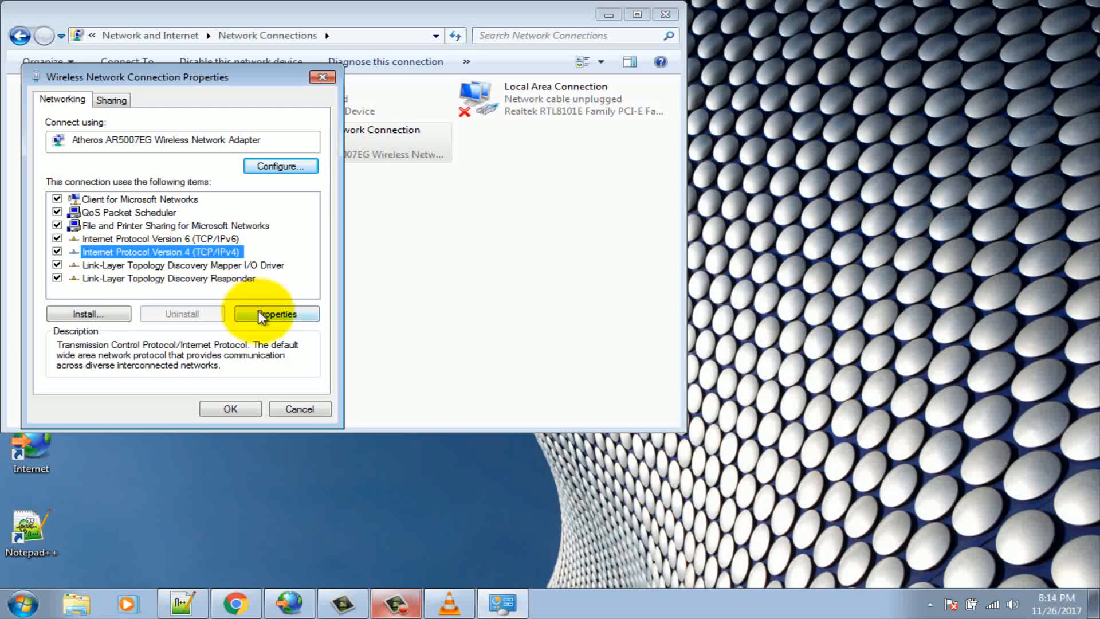
left_click(276, 314)
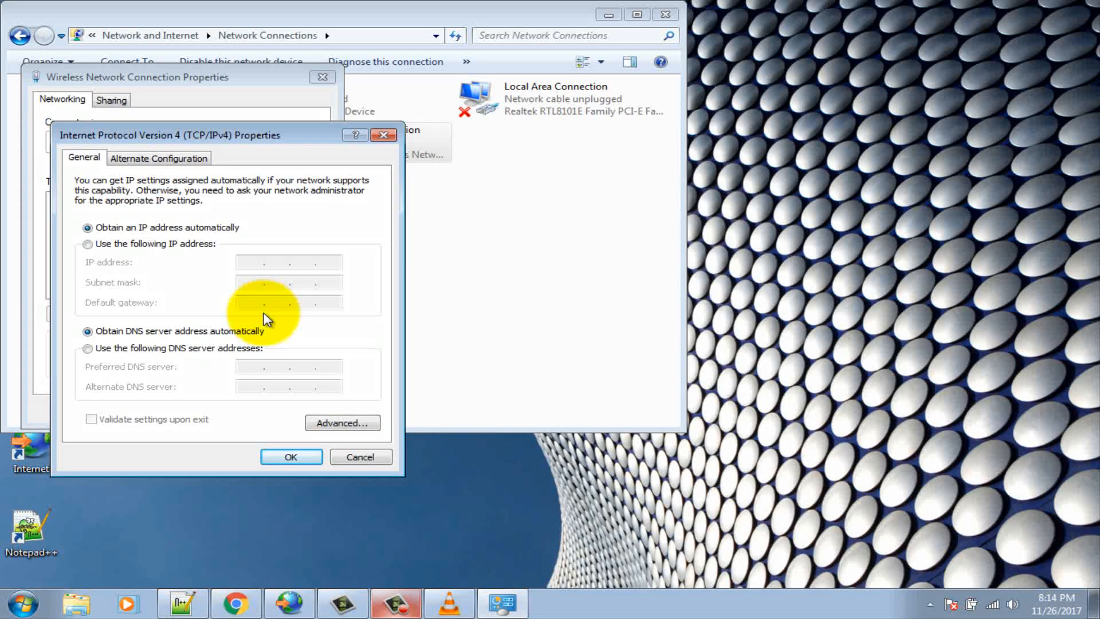
mouse_move(133, 341)
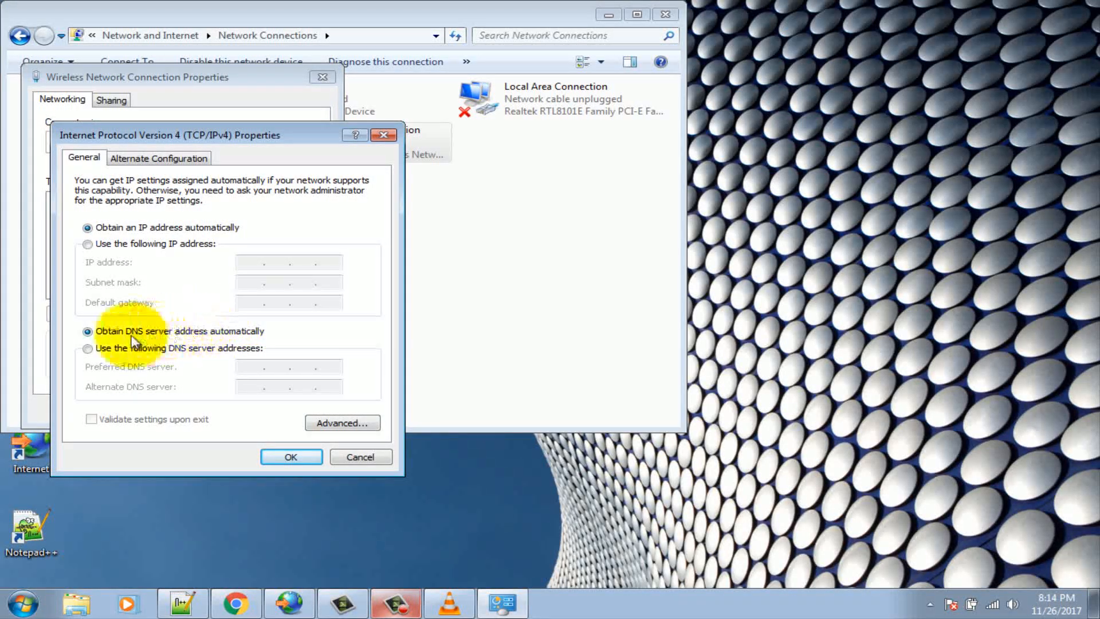
left_click(88, 348)
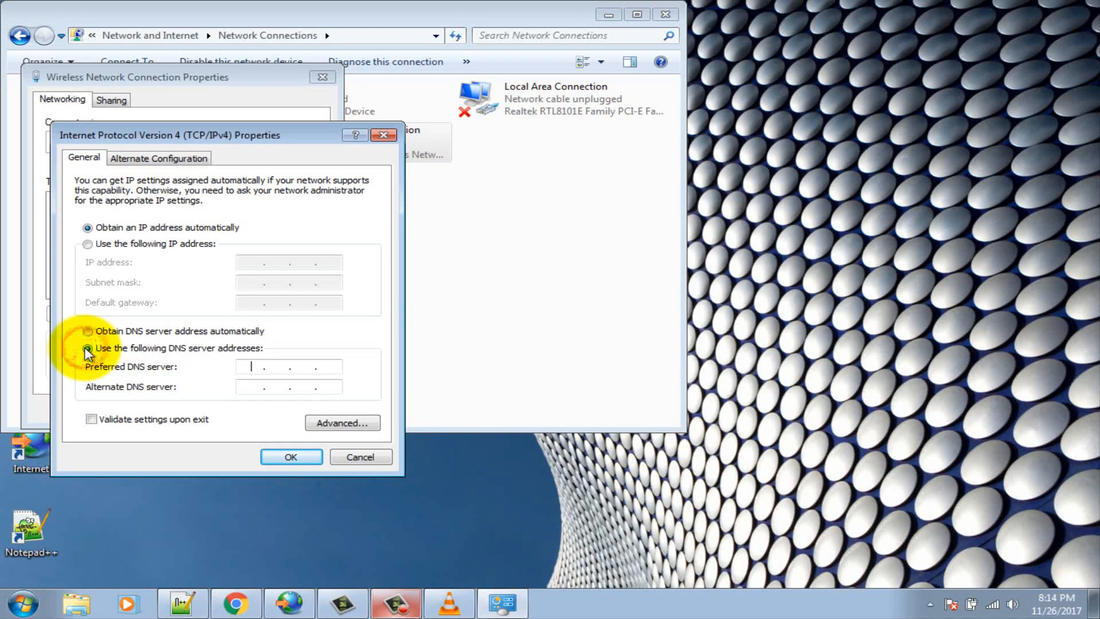
left_click(88, 348)
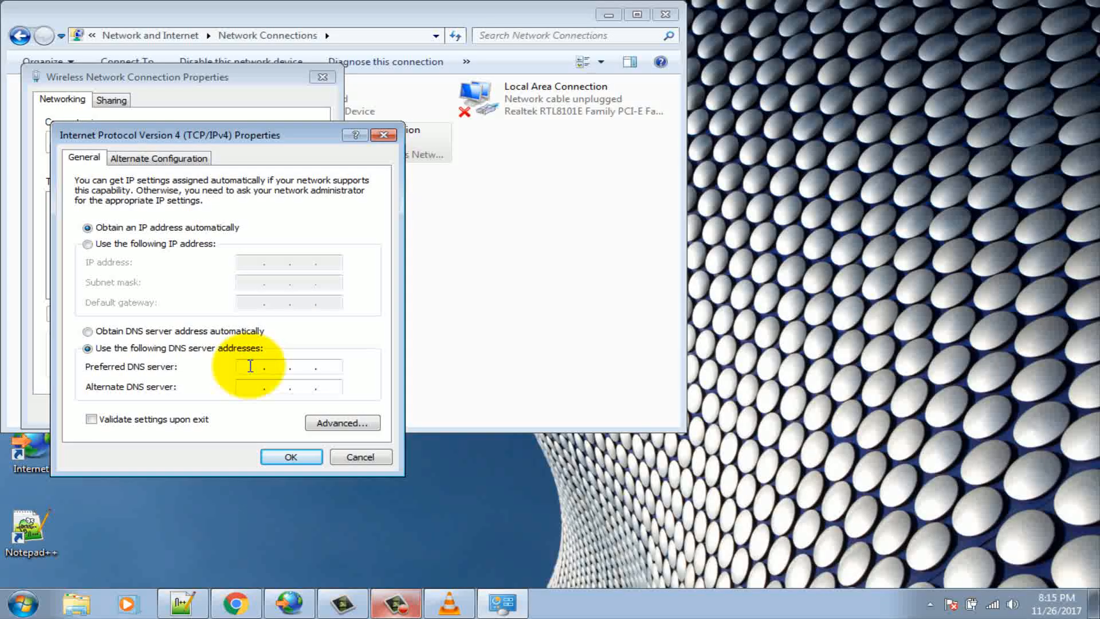
type("8.8")
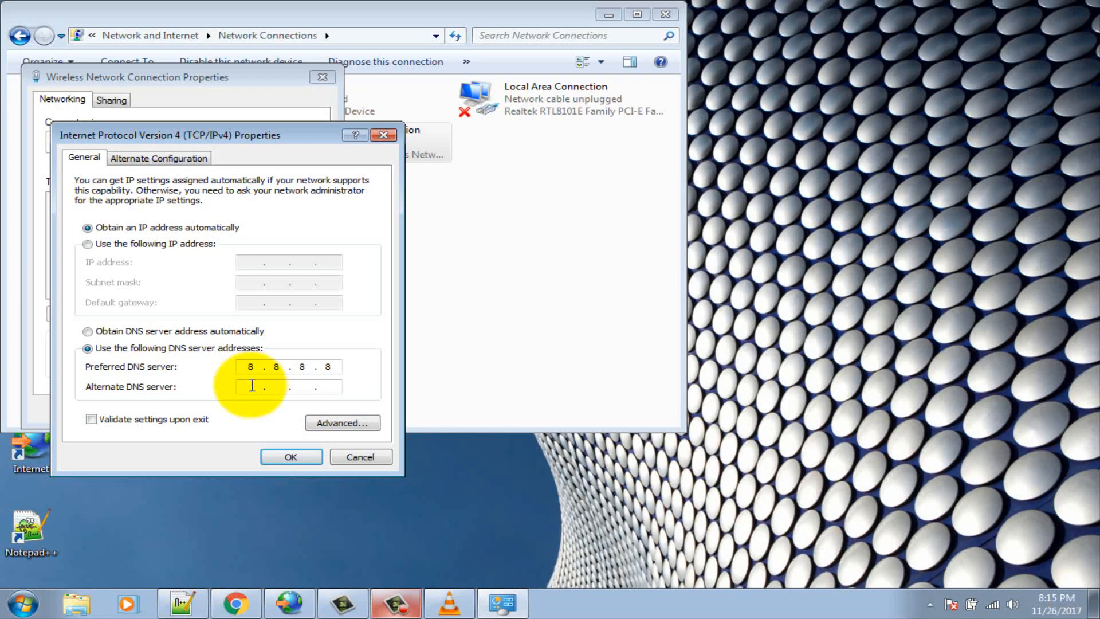
type("8.8..")
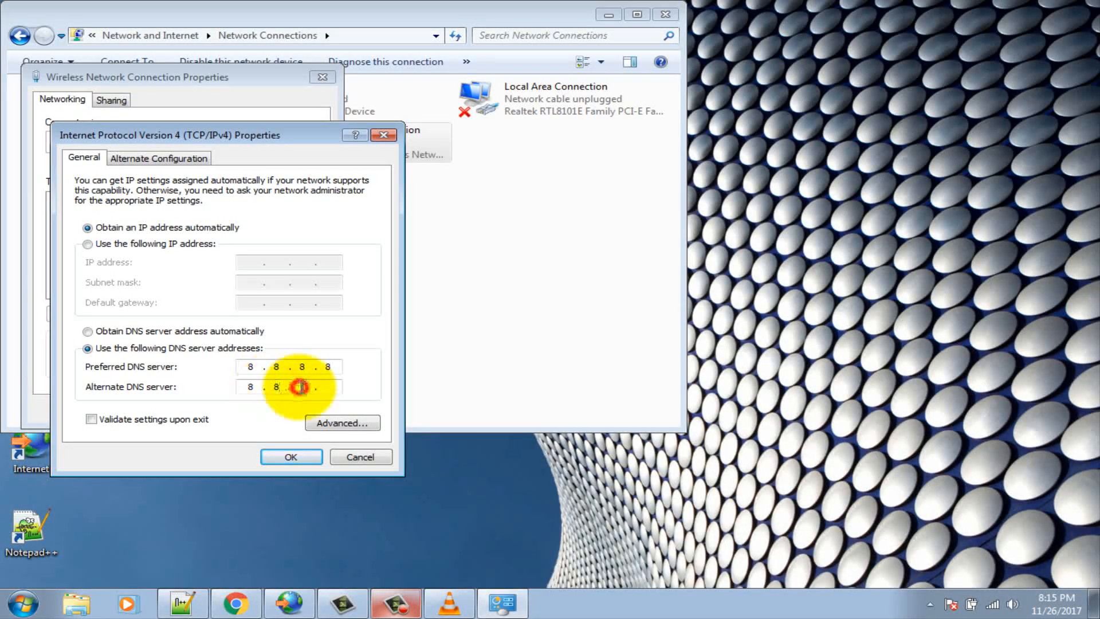
type("4.4")
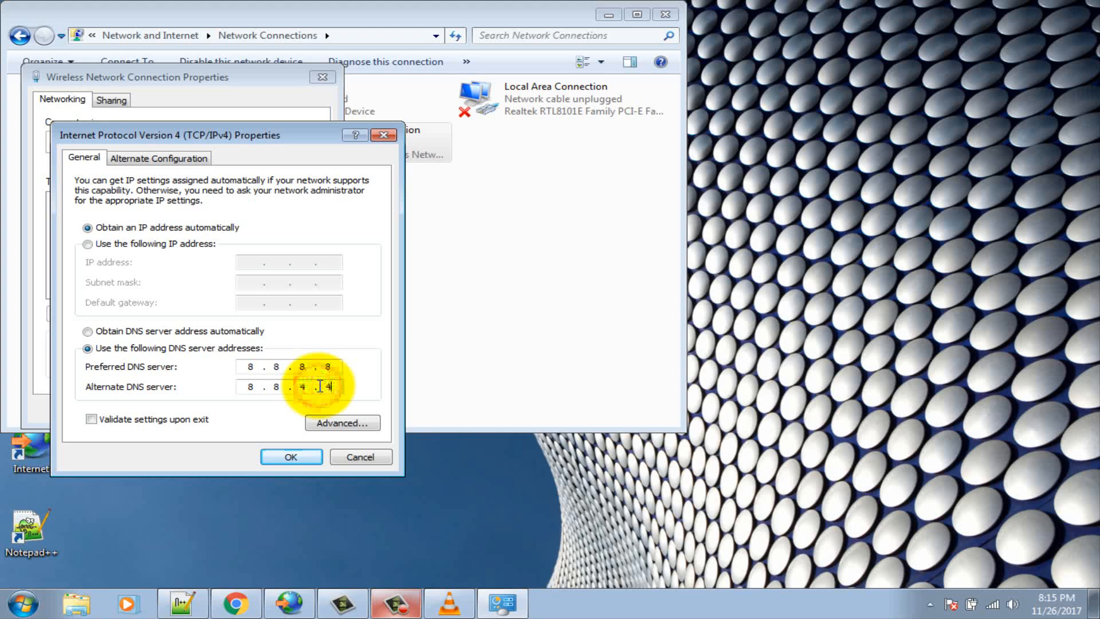
left_click(290, 456)
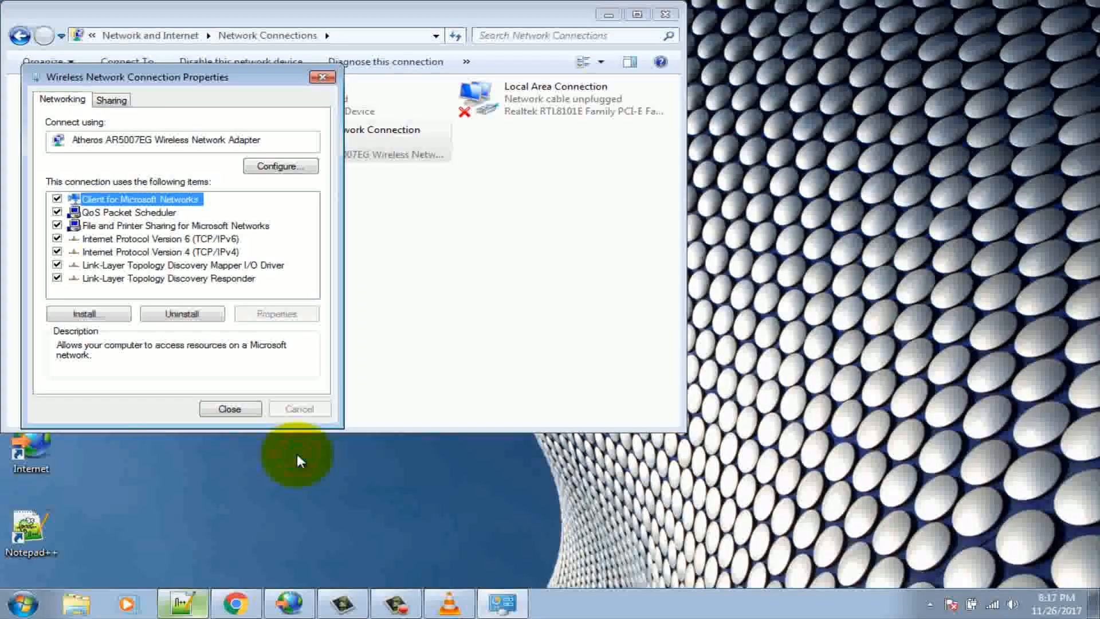
left_click(229, 408)
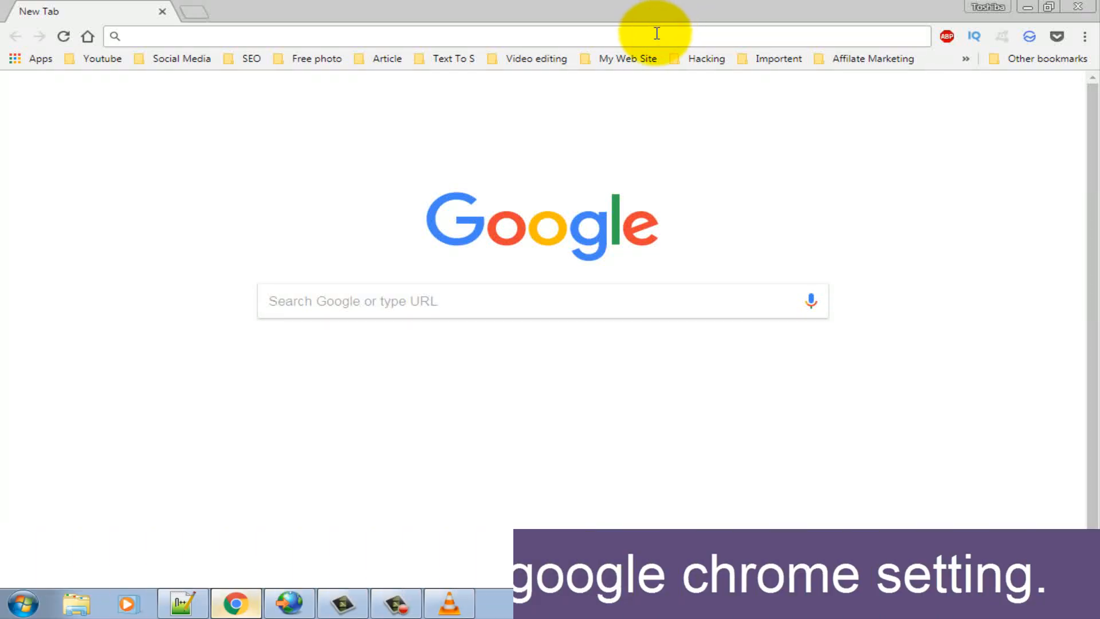
- Enter chrome:// in the Chrome address bar to reach chrome://flags
type("chrome://flags")
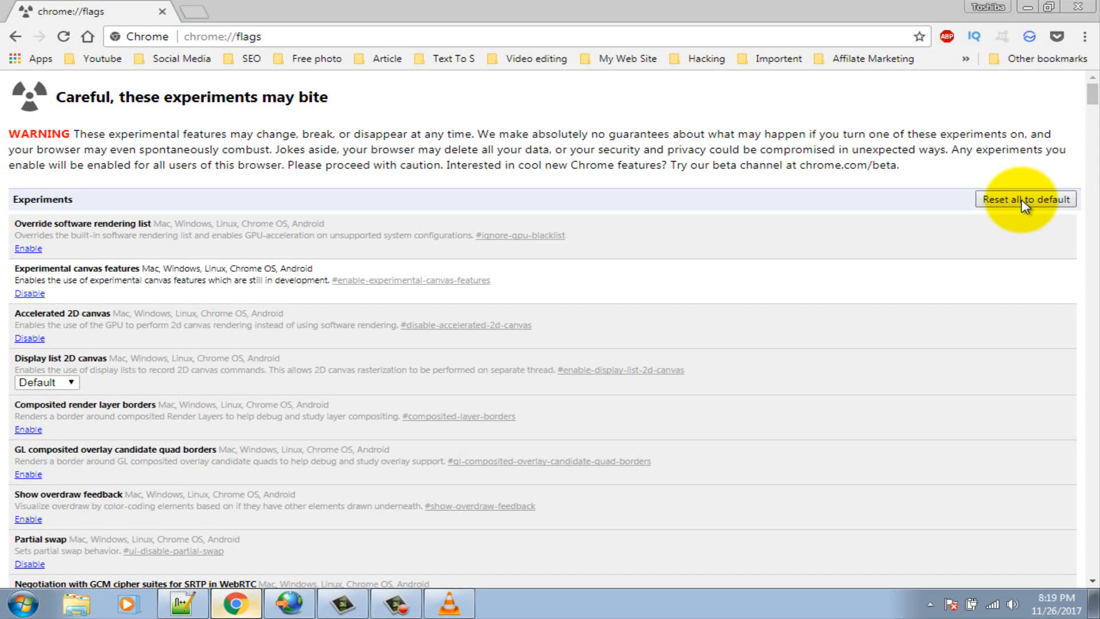
- Reset all Chrome experimental flags to default and relaunch the browser
left_click(1025, 199)
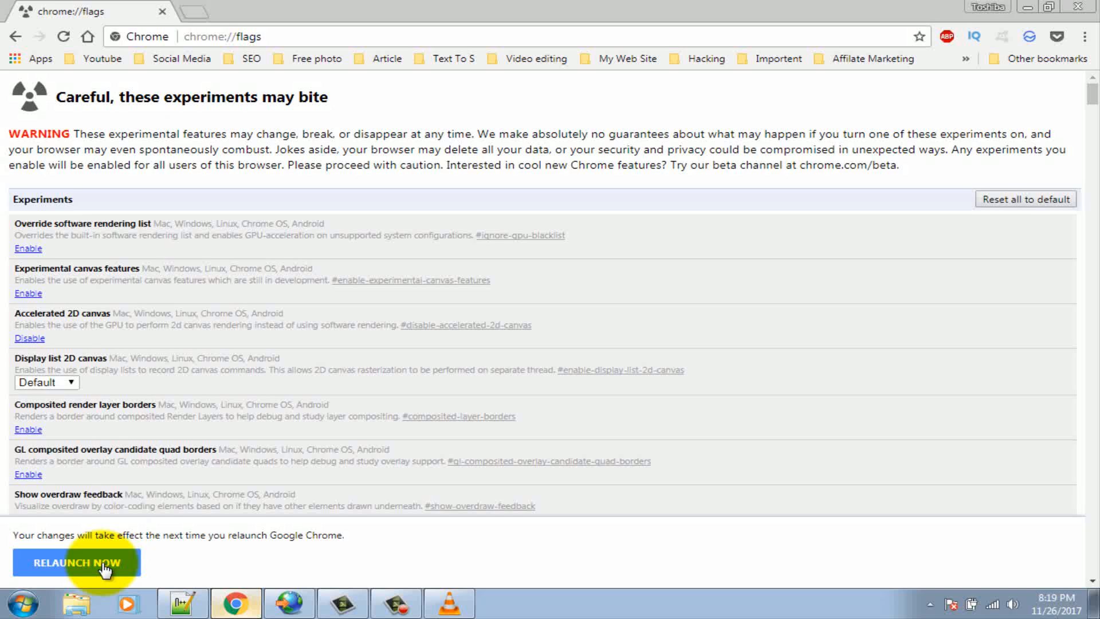
left_click(75, 562)
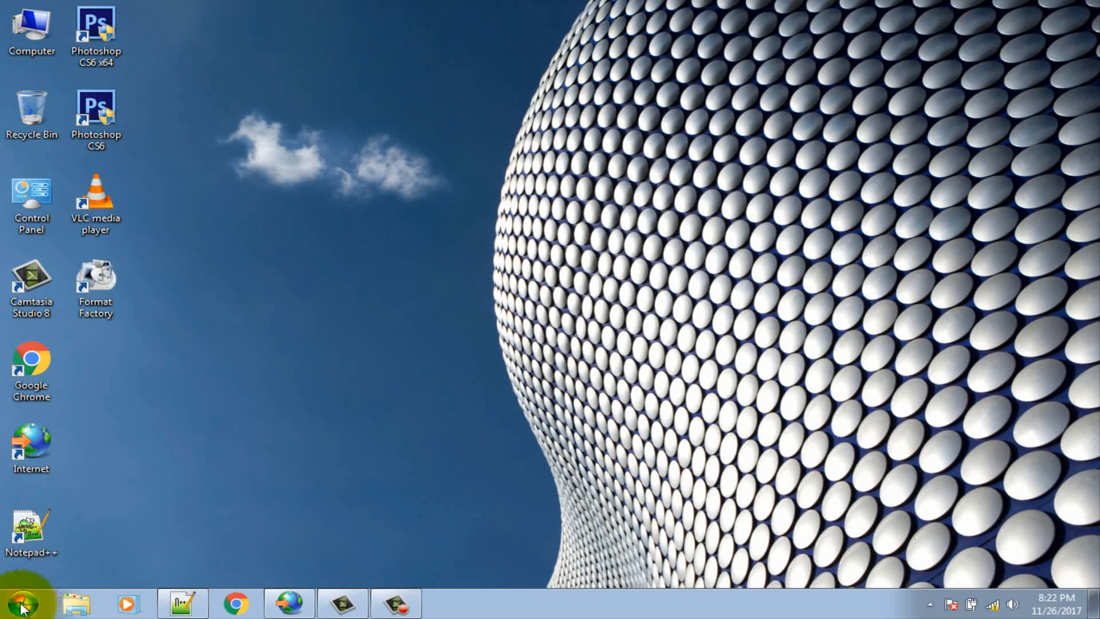
- Open Control Panel's Uninstall a program list and bring up Google Chrome's removal options
left_click(21, 602)
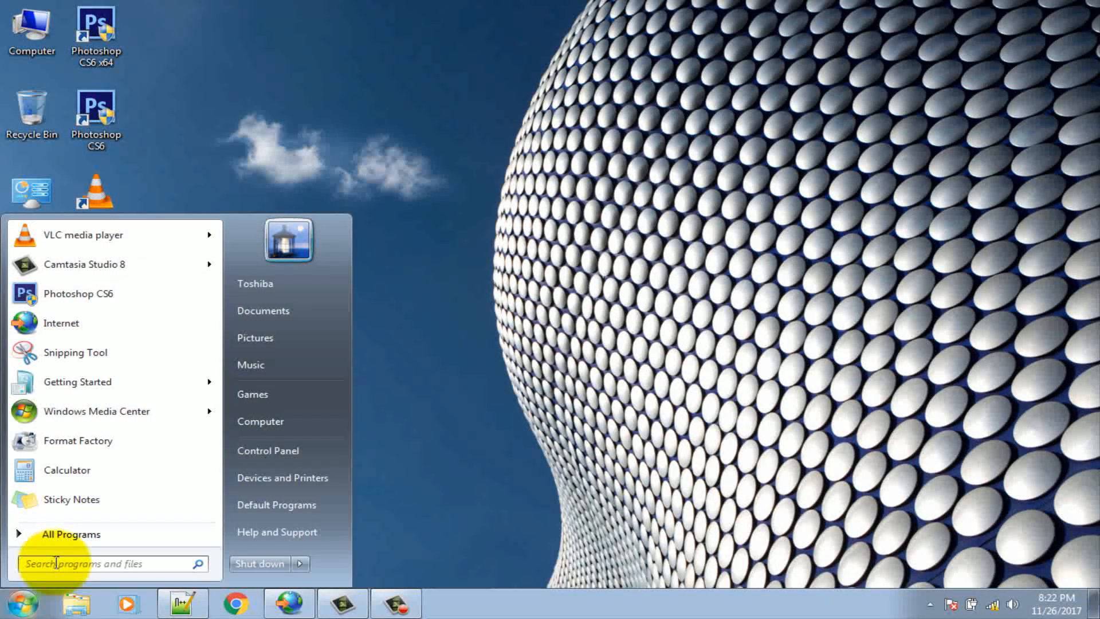
type("co")
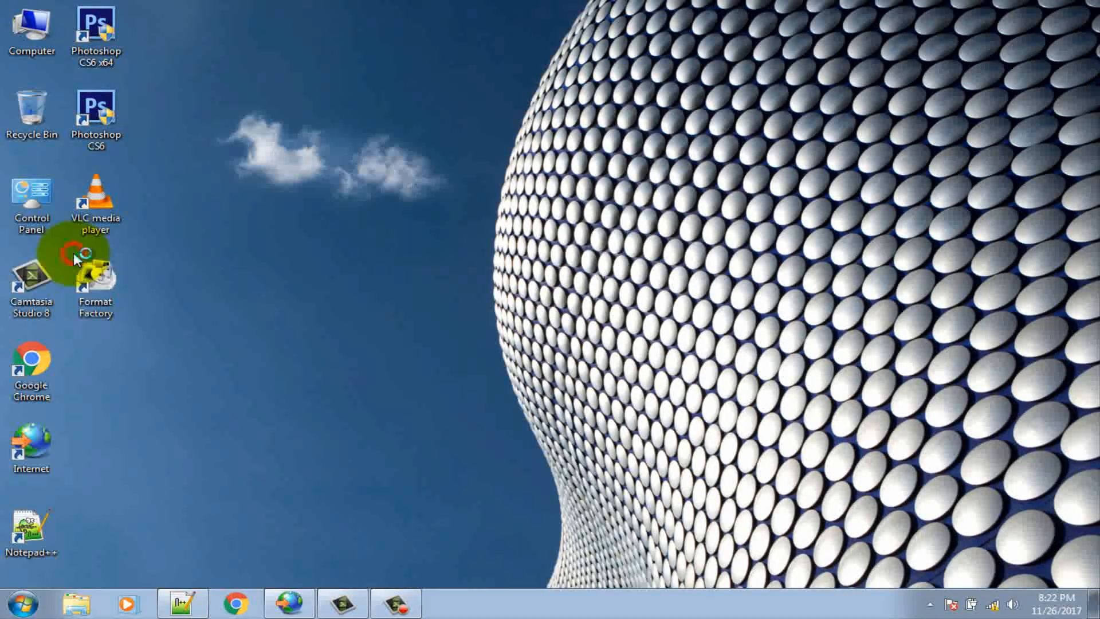
double_click(31, 196)
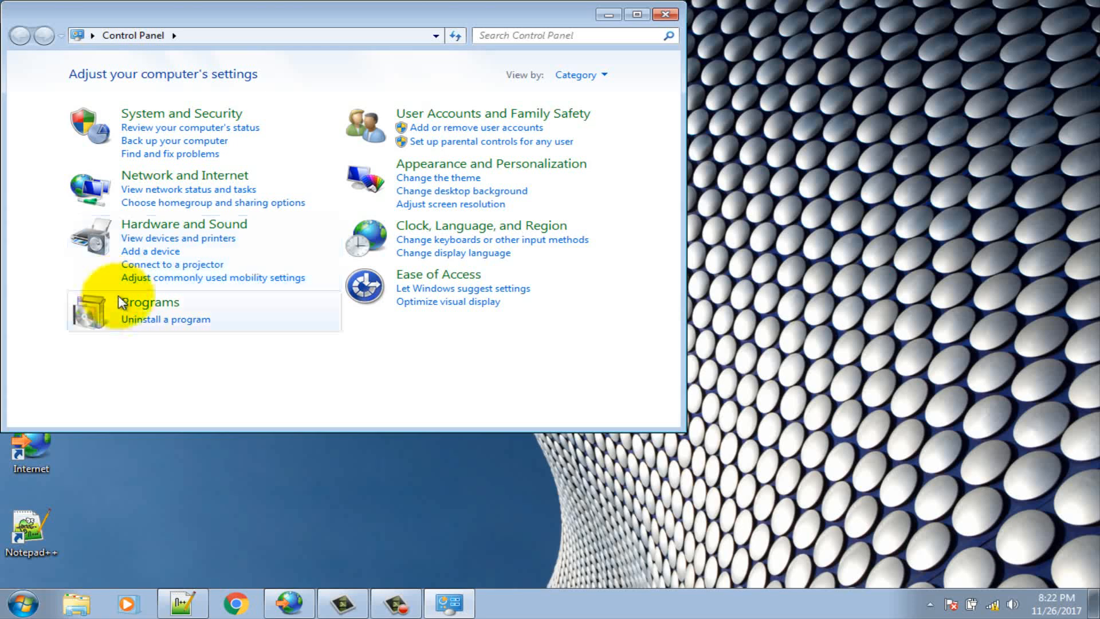
mouse_move(144, 325)
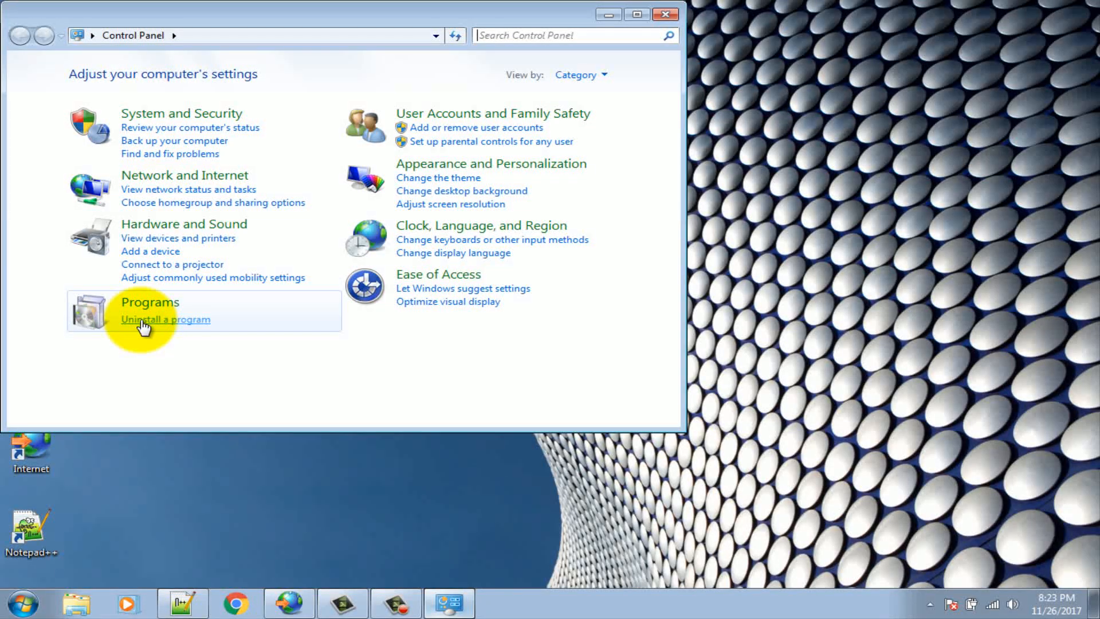
left_click(165, 319)
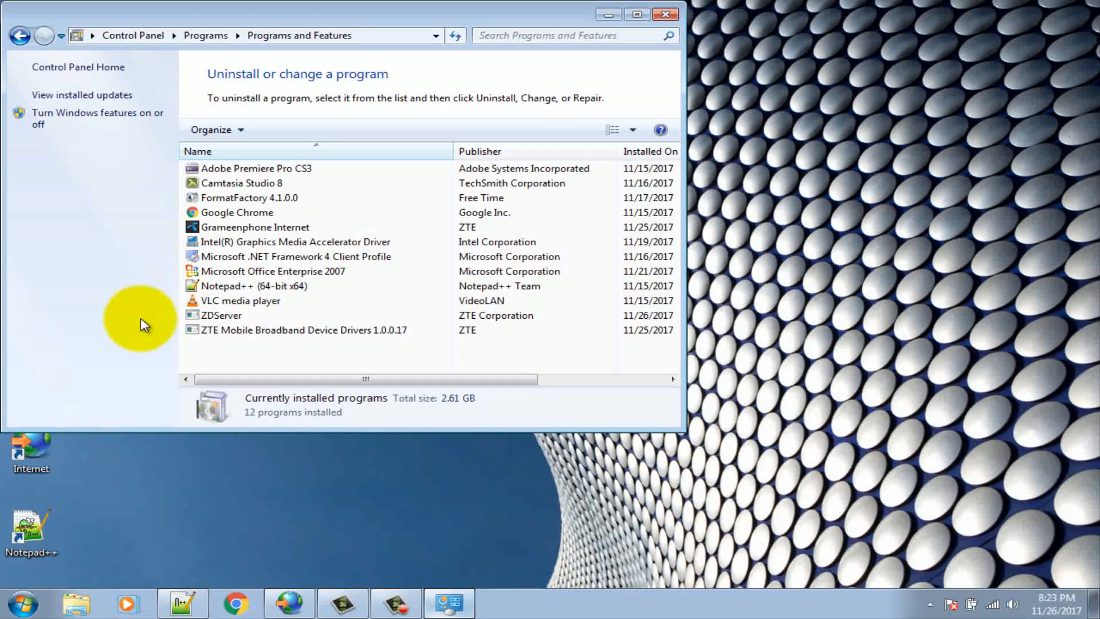
left_click(237, 212)
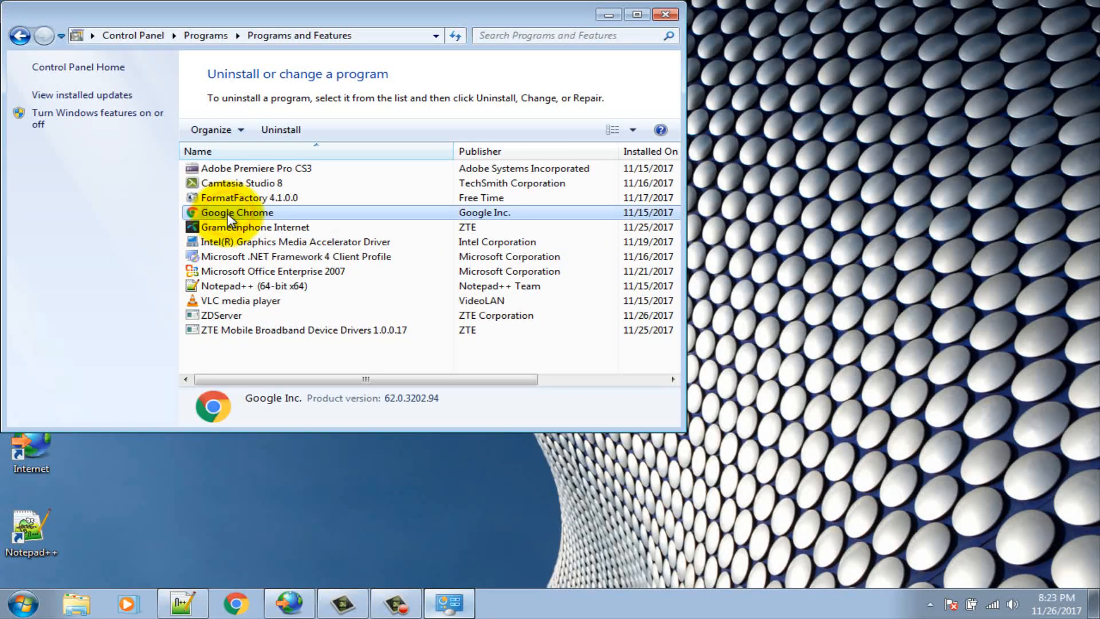
right_click(237, 212)
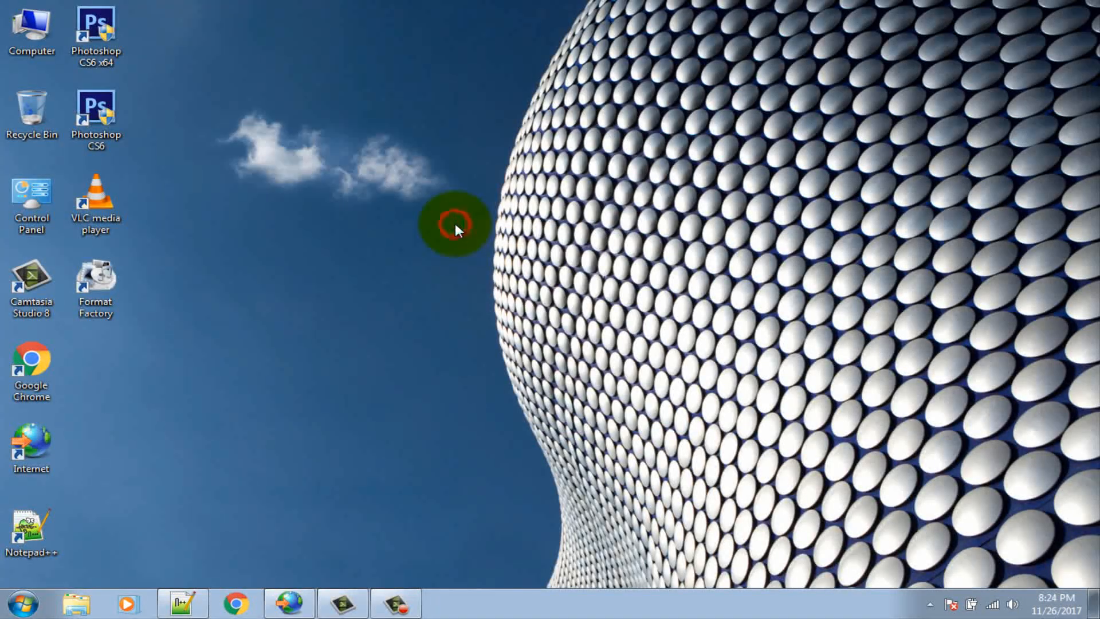
mouse_move(181, 145)
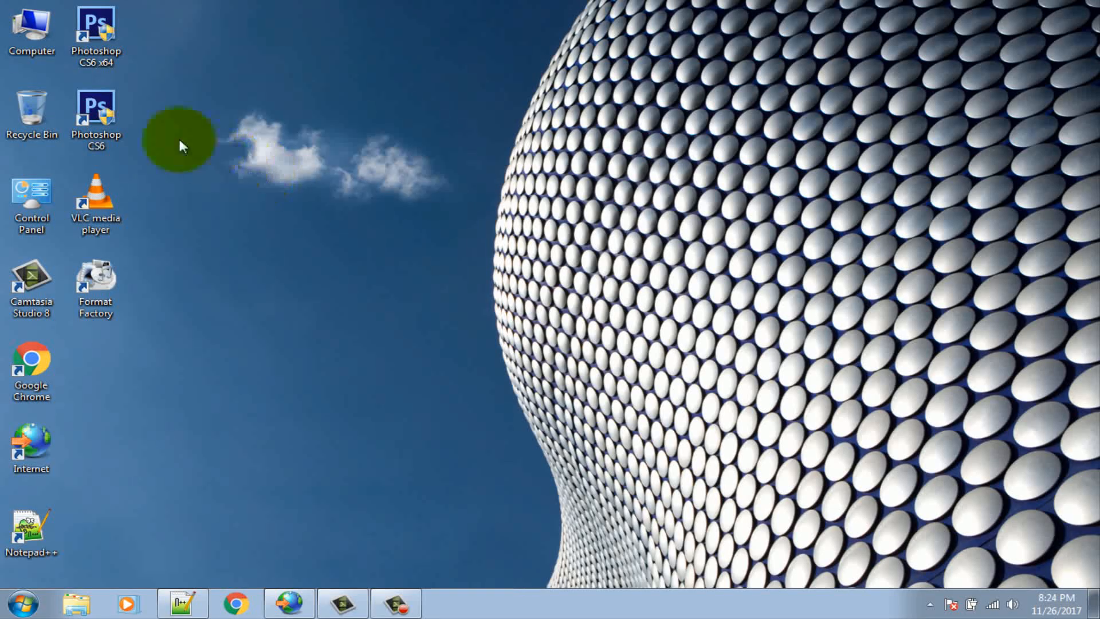
- Open Computer, then Local Disk (C:) and its Users folder in Explorer
right_click(32, 28)
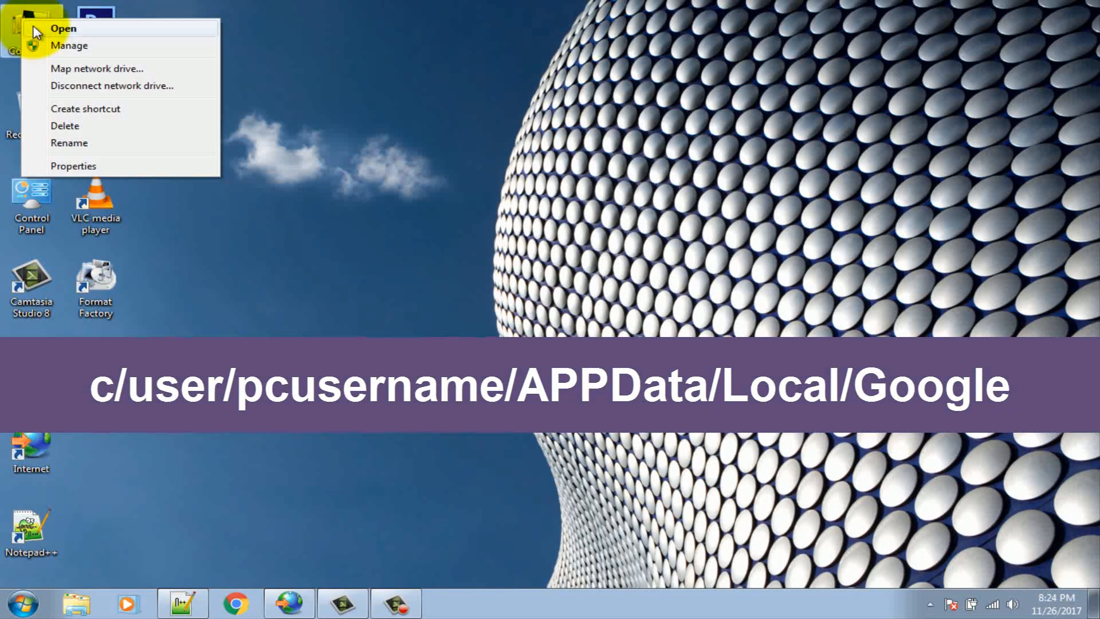
left_click(63, 28)
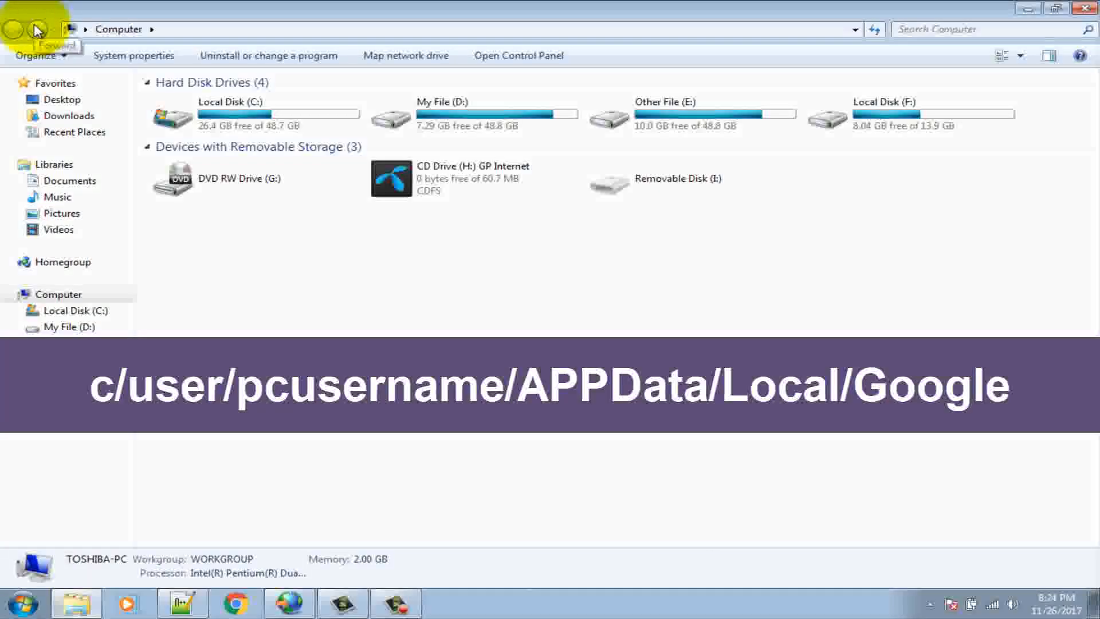
left_click(253, 116)
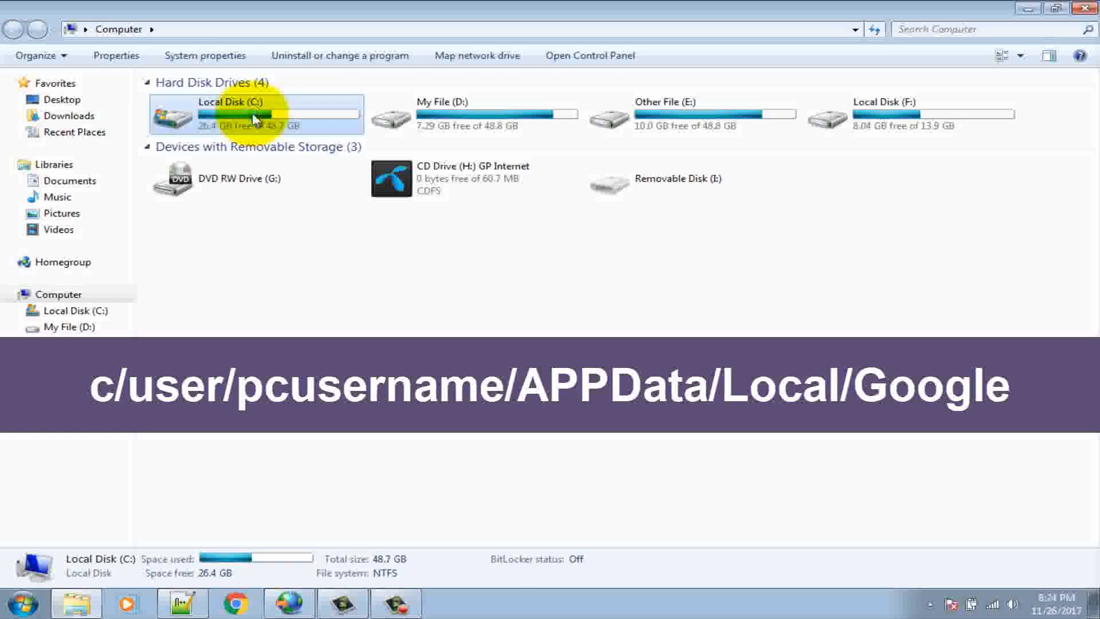
double_click(254, 114)
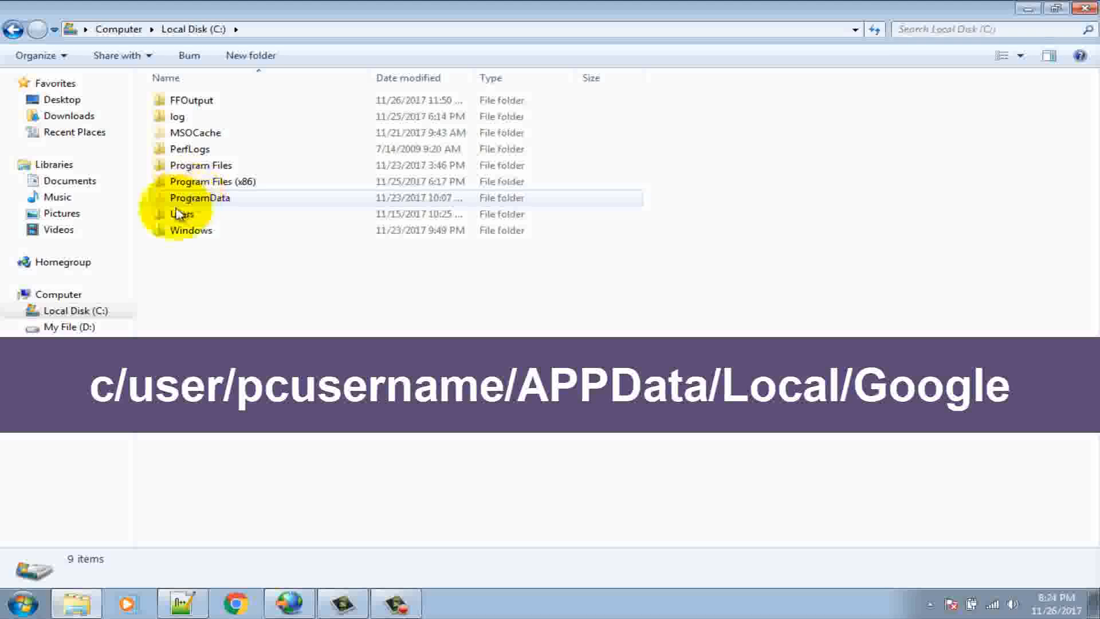
right_click(182, 214)
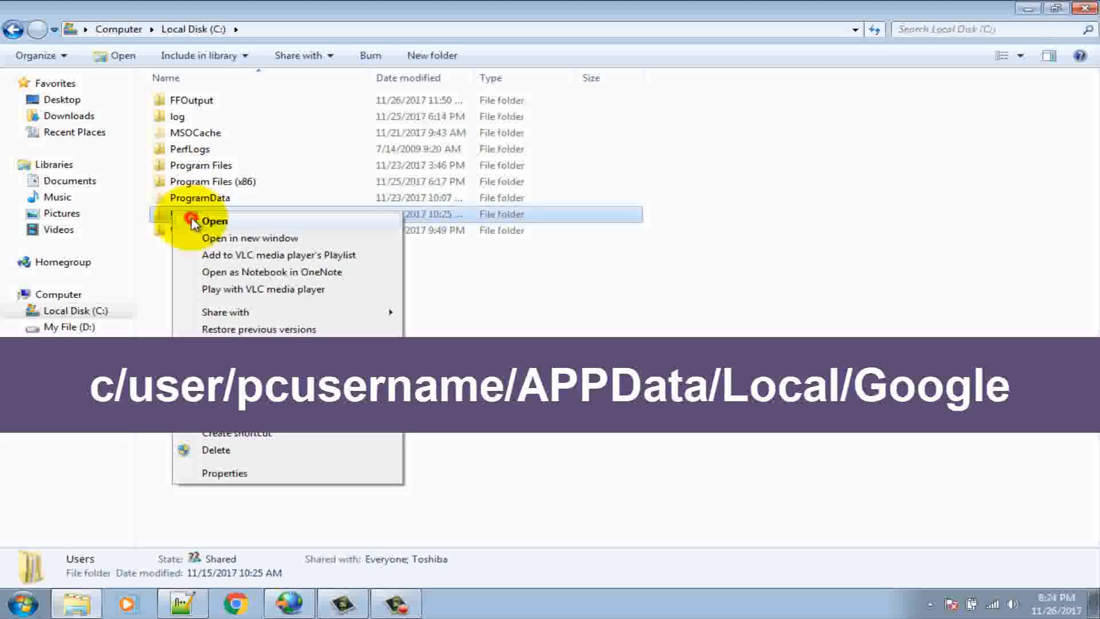
left_click(213, 221)
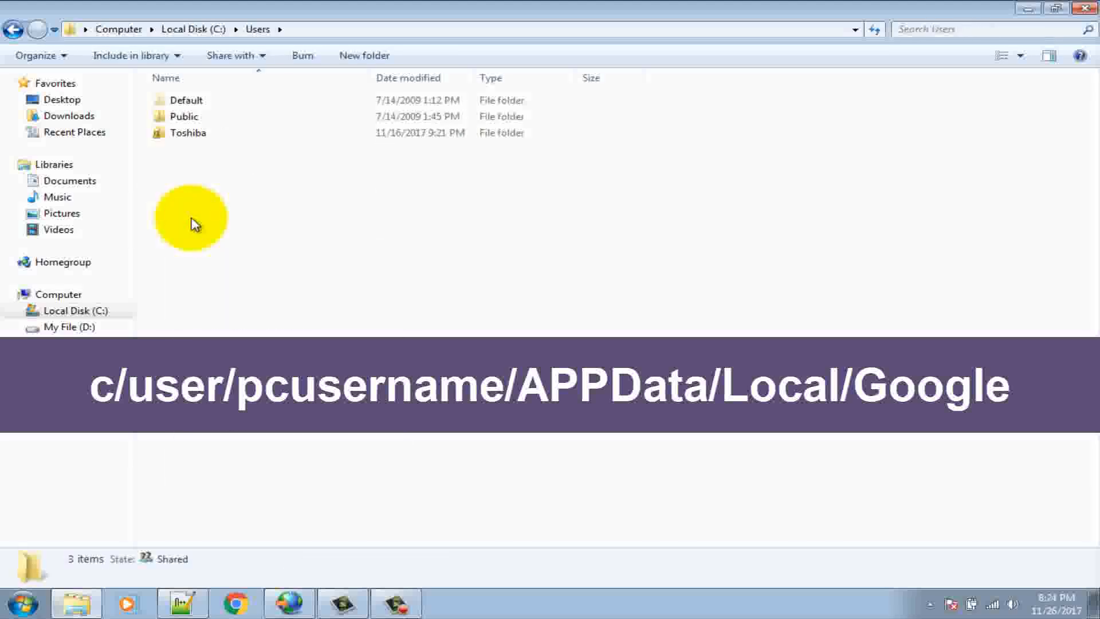
- Go through the user profile, AppData and Local into the Google folder
left_click(190, 132)
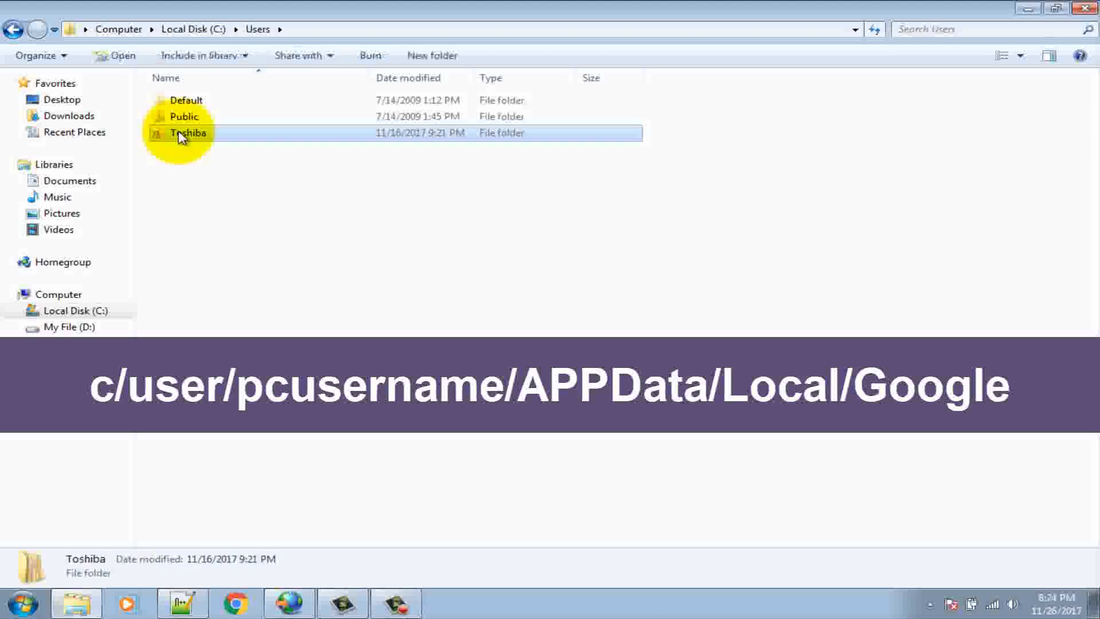
double_click(189, 133)
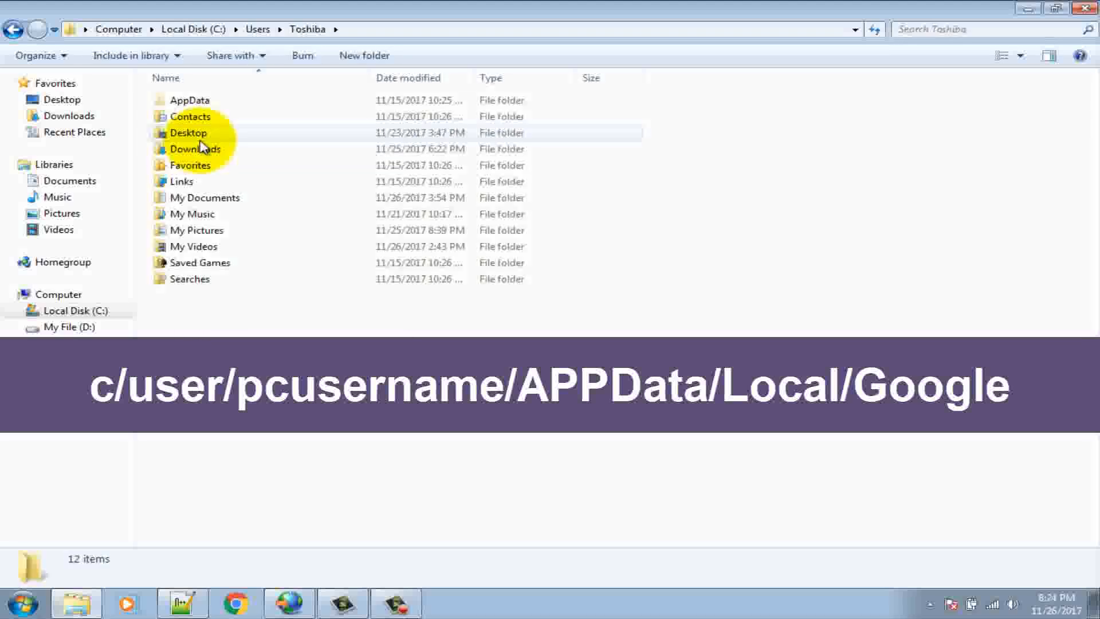
right_click(188, 100)
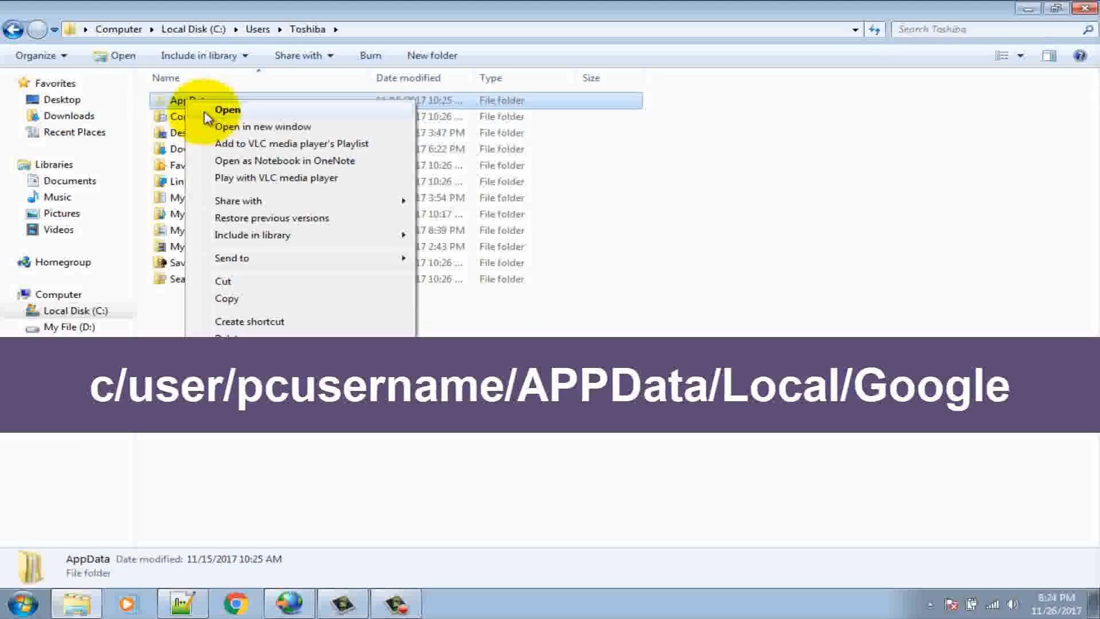
left_click(227, 109)
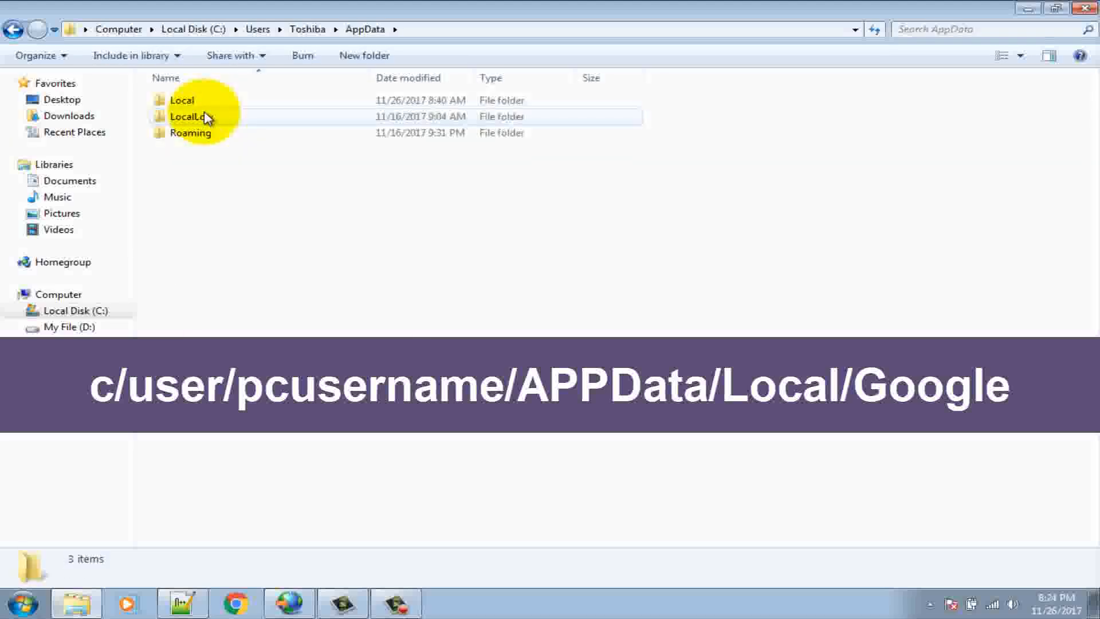
left_click(182, 101)
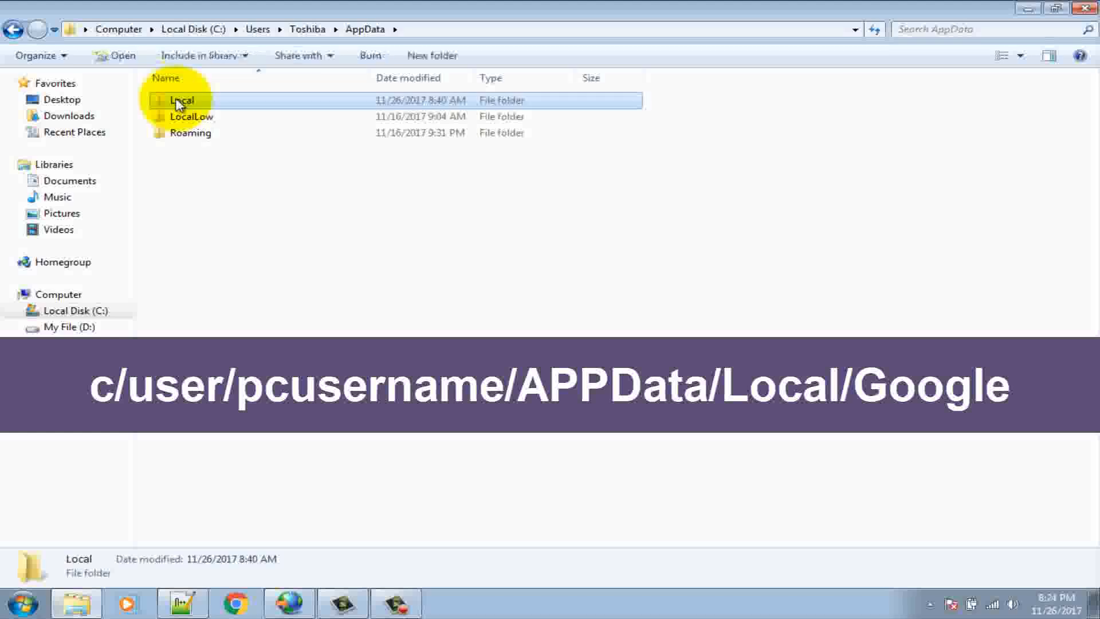
double_click(182, 100)
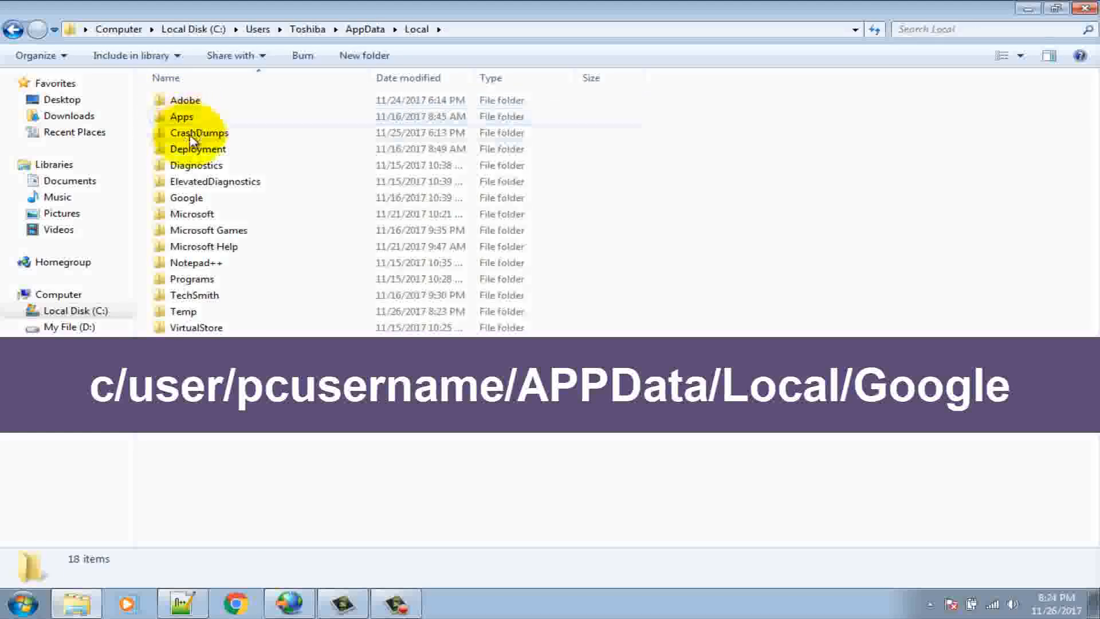
double_click(185, 198)
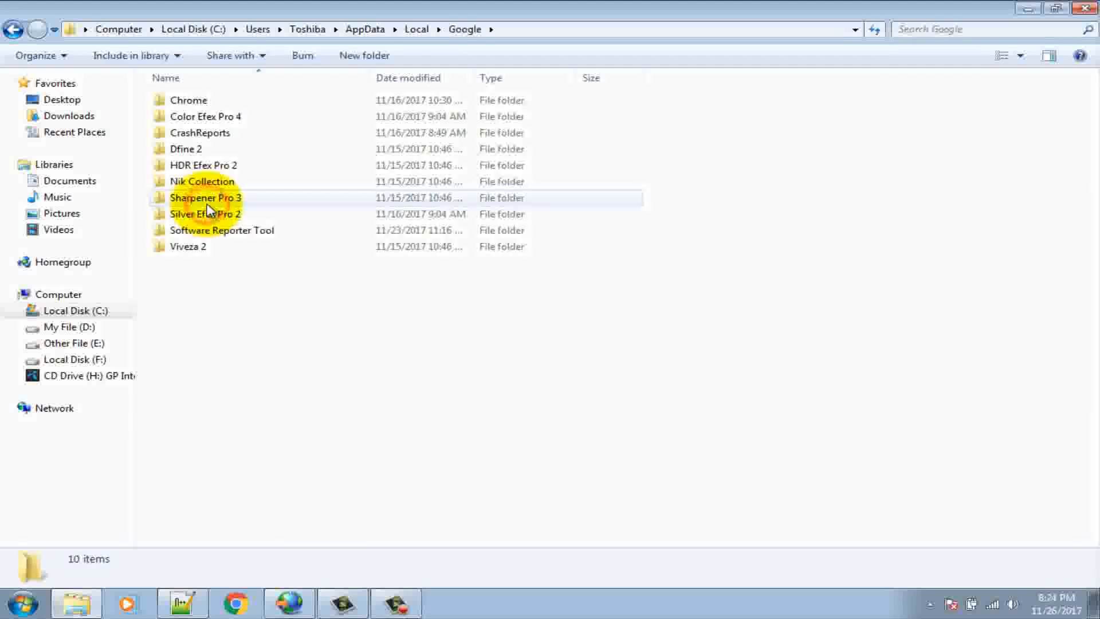
- Select all ten folders inside Google and delete them to the Recycle Bin
key("ctrl+a")
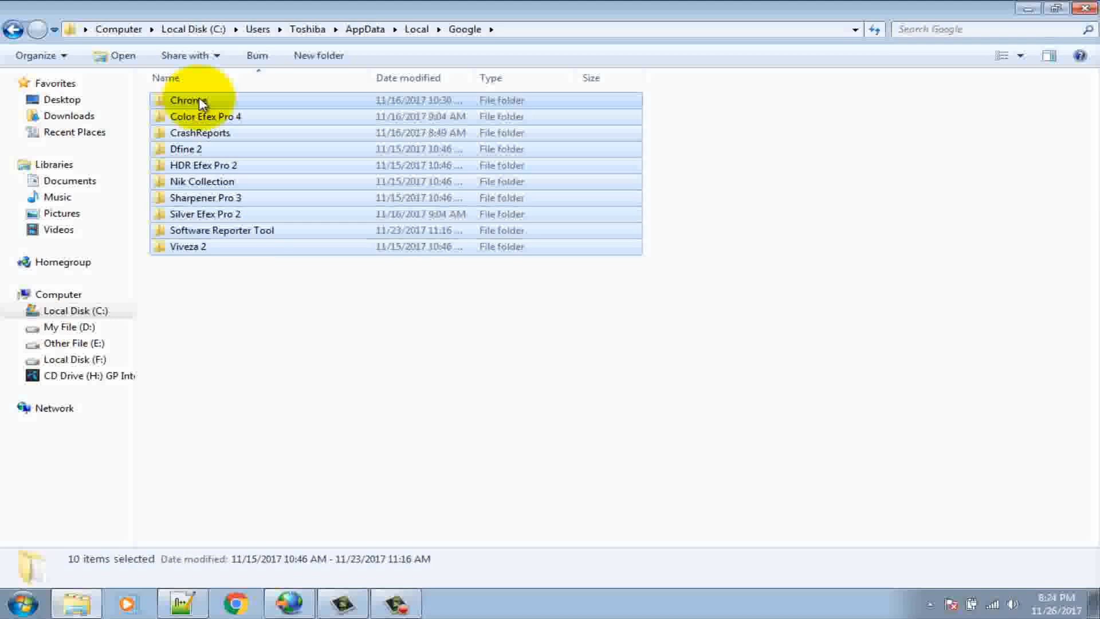
right_click(188, 100)
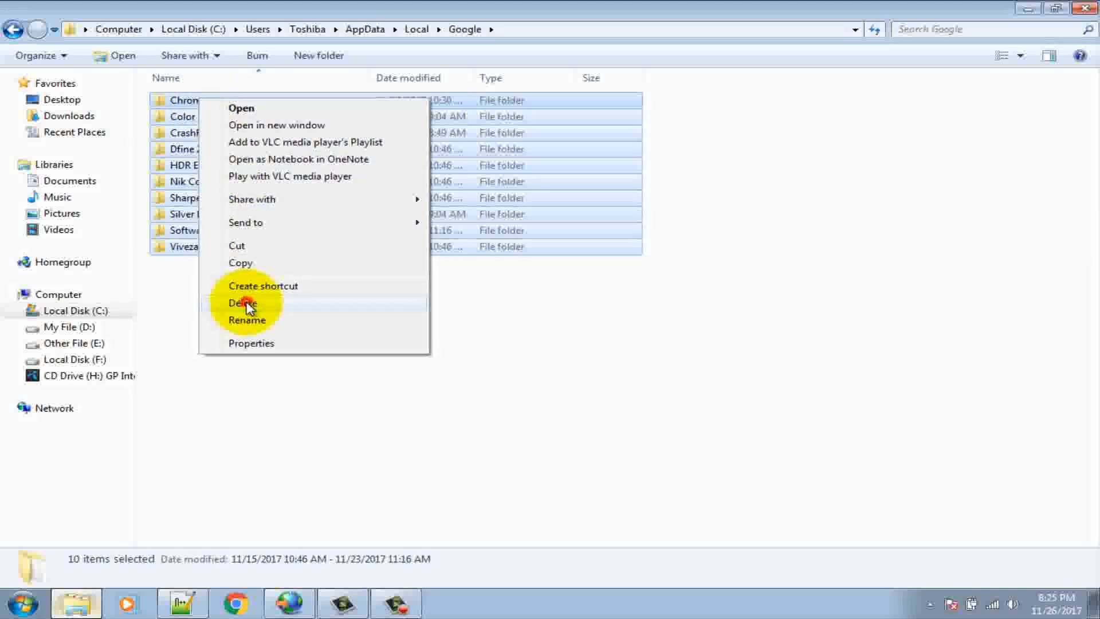
left_click(244, 303)
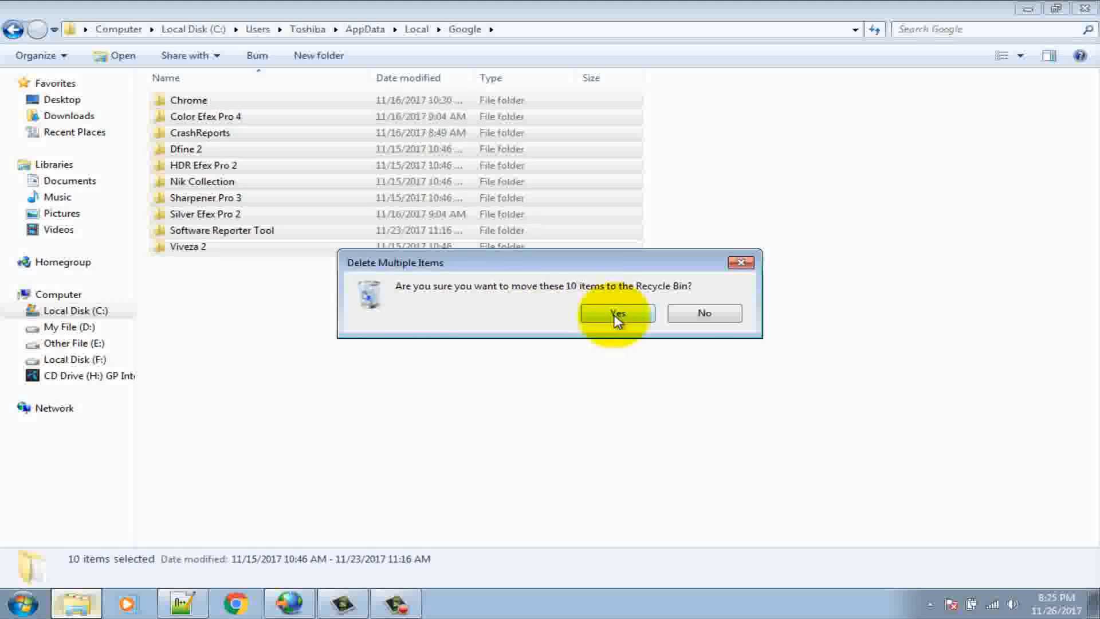
left_click(616, 313)
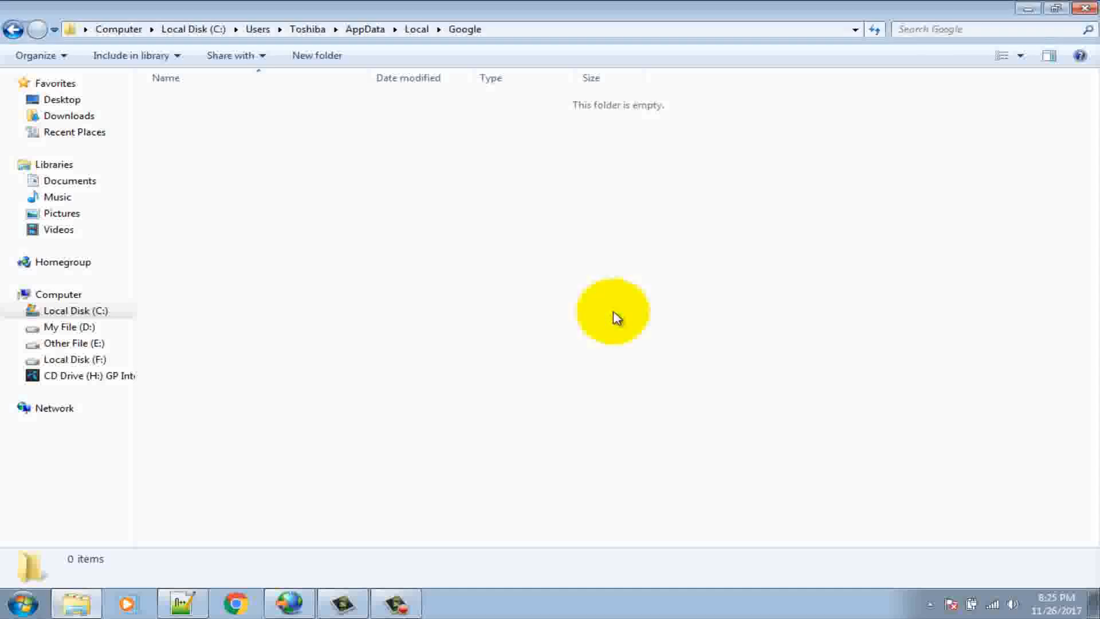
- Launch Internet Explorer from Start and run a Bing search for 'google chrome'
left_click(21, 602)
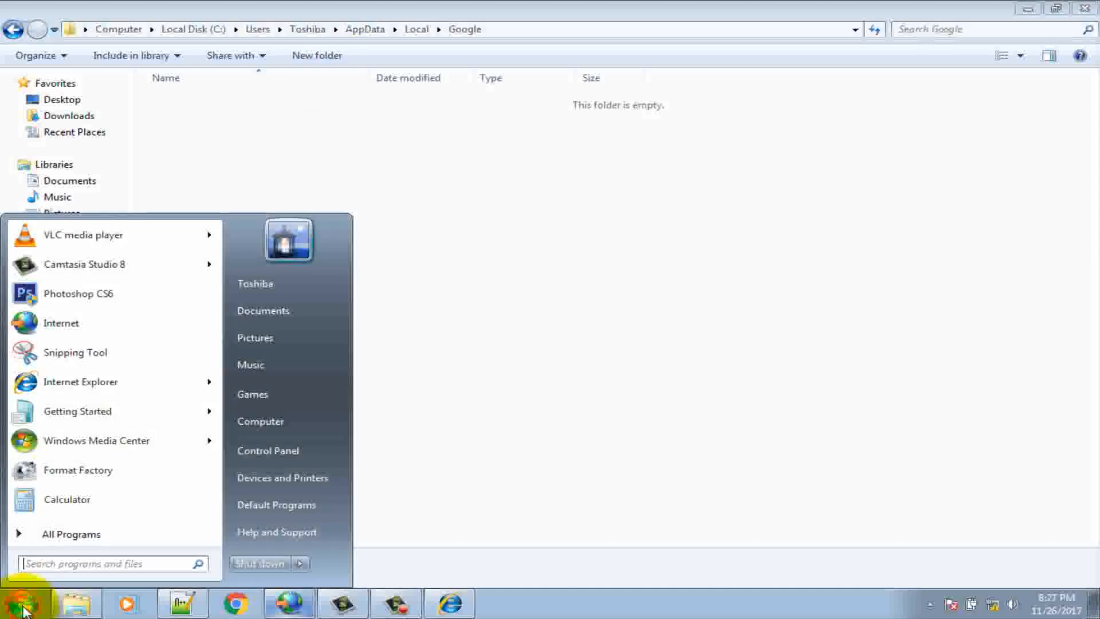
type("internet")
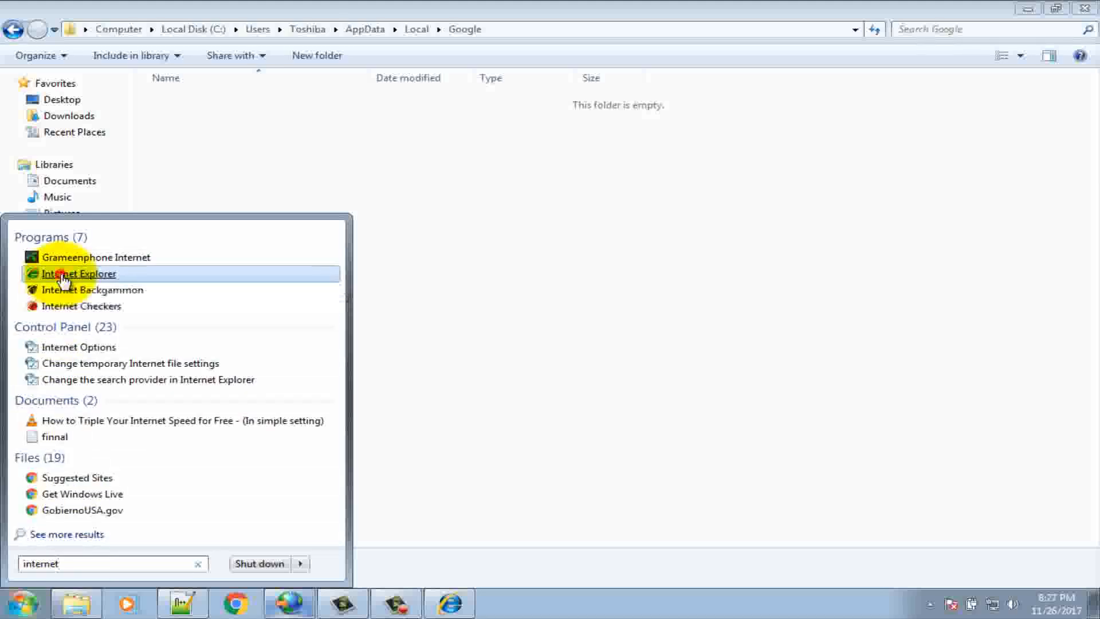
left_click(79, 274)
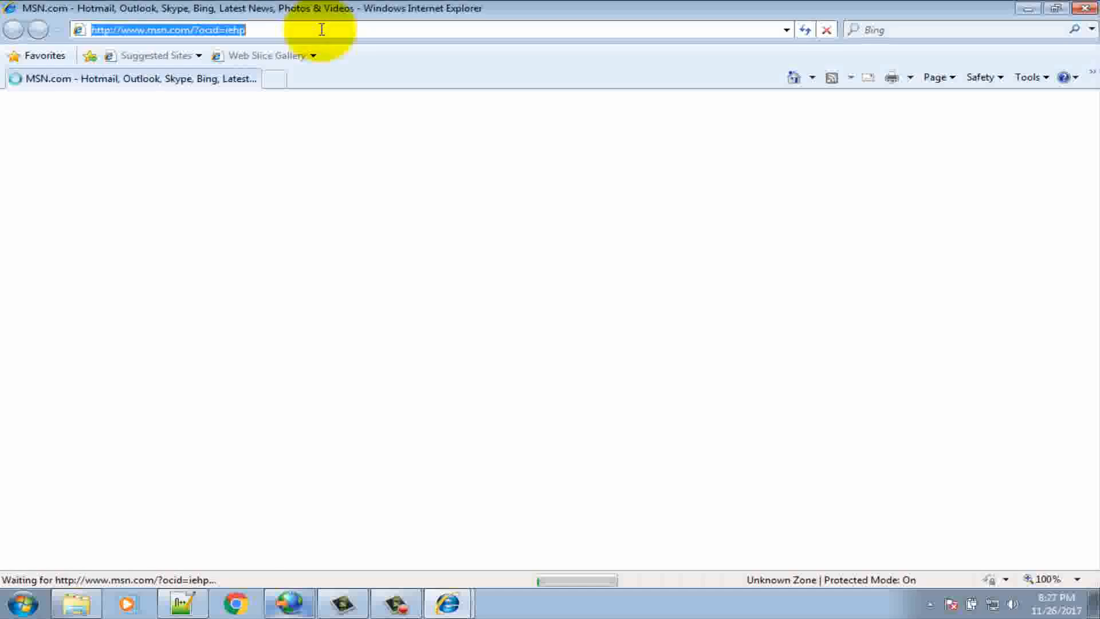
type("google chrome")
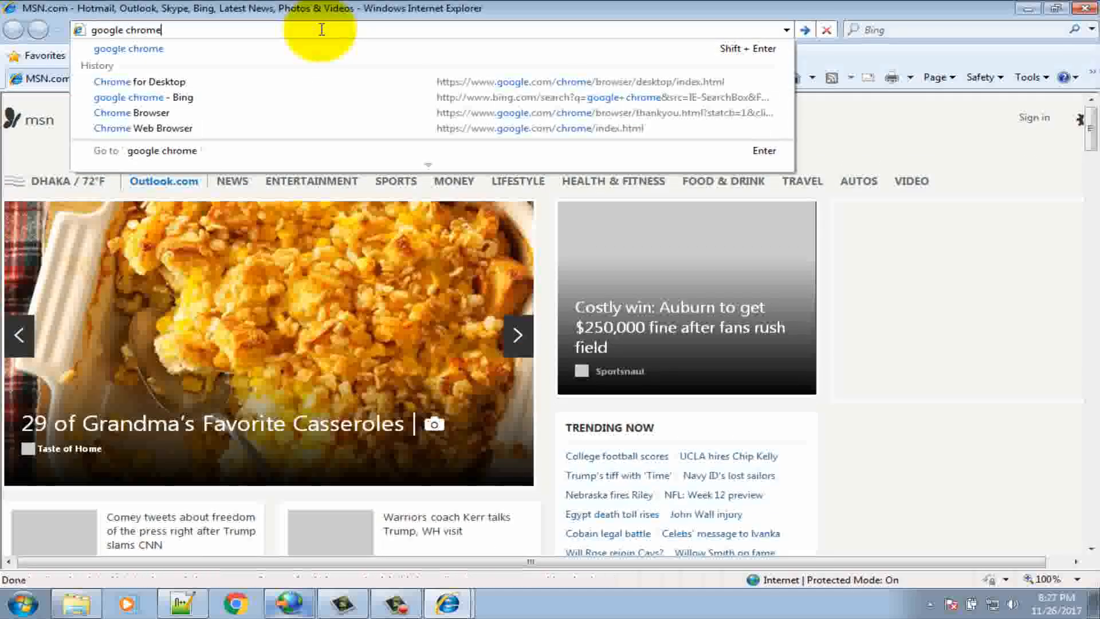
left_click(143, 96)
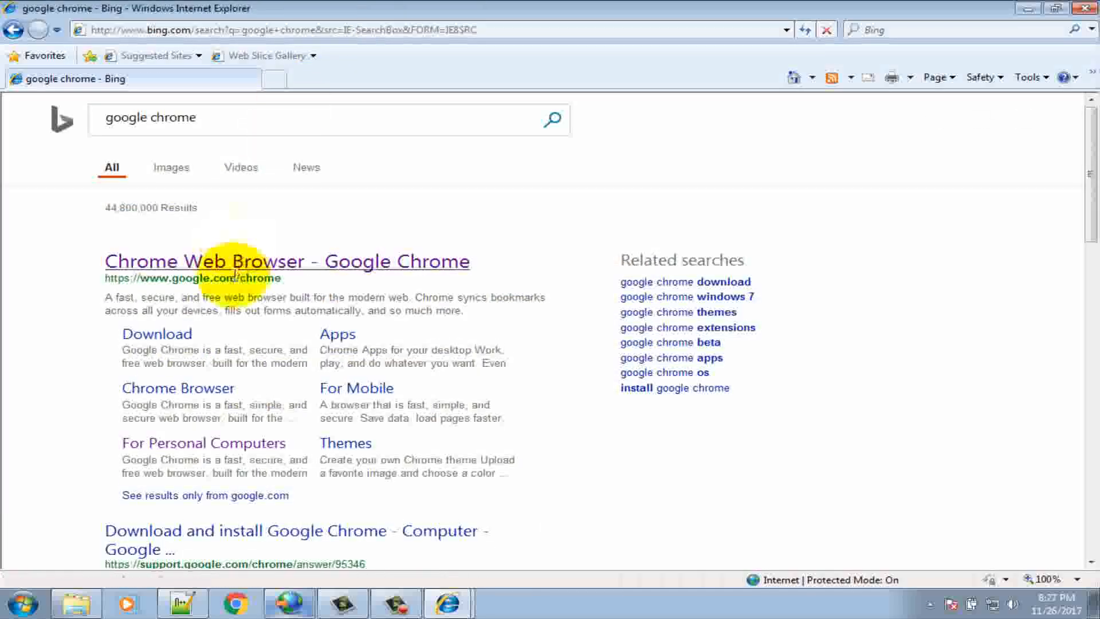